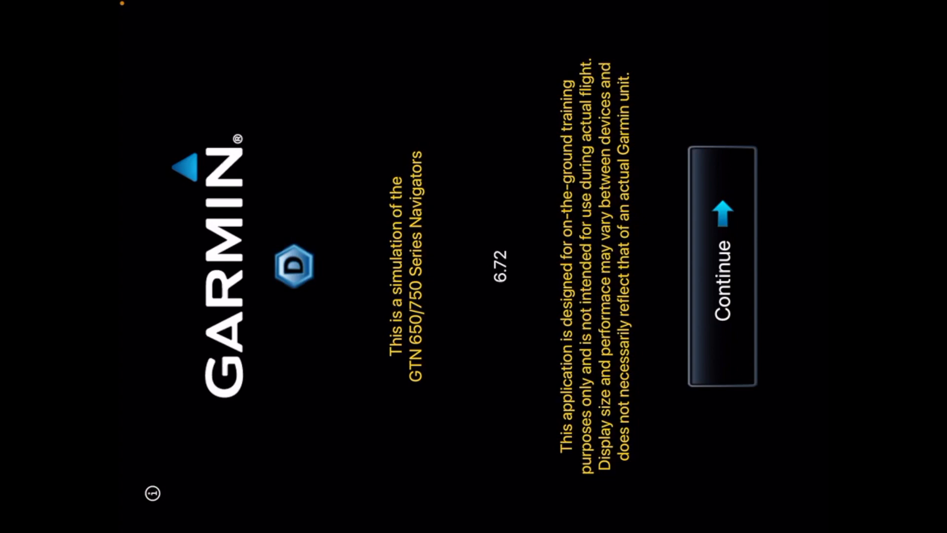
Launch the GTN 750 trainer with a Multi-Piston Engine aircraft and the Jeppesen database
{"action": "left_click", "coordinate": [722, 272]}
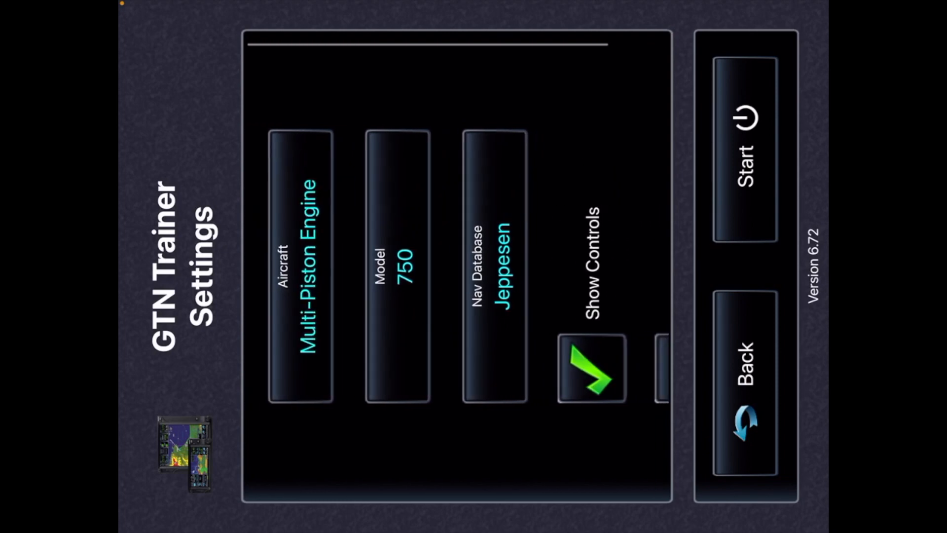
{"action": "left_click", "coordinate": [301, 266]}
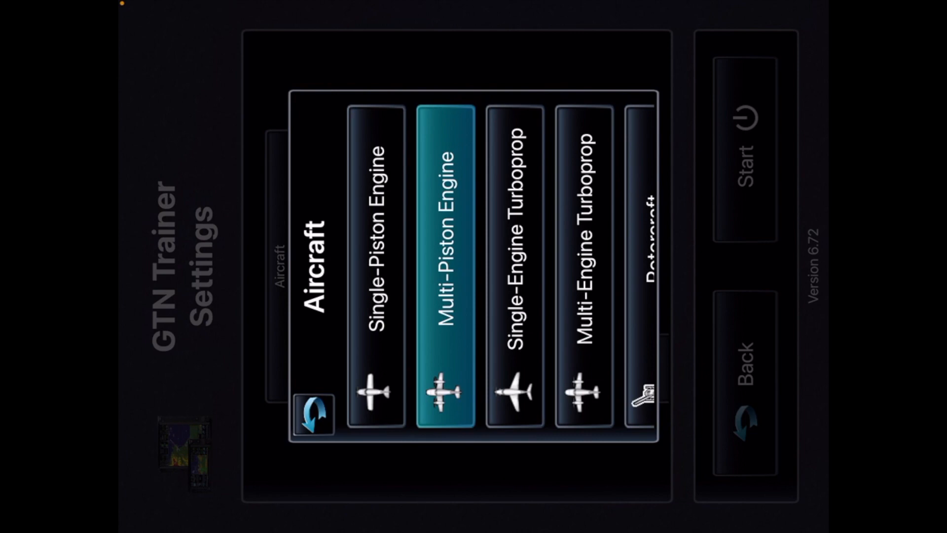
{"action": "left_click", "coordinate": [444, 272]}
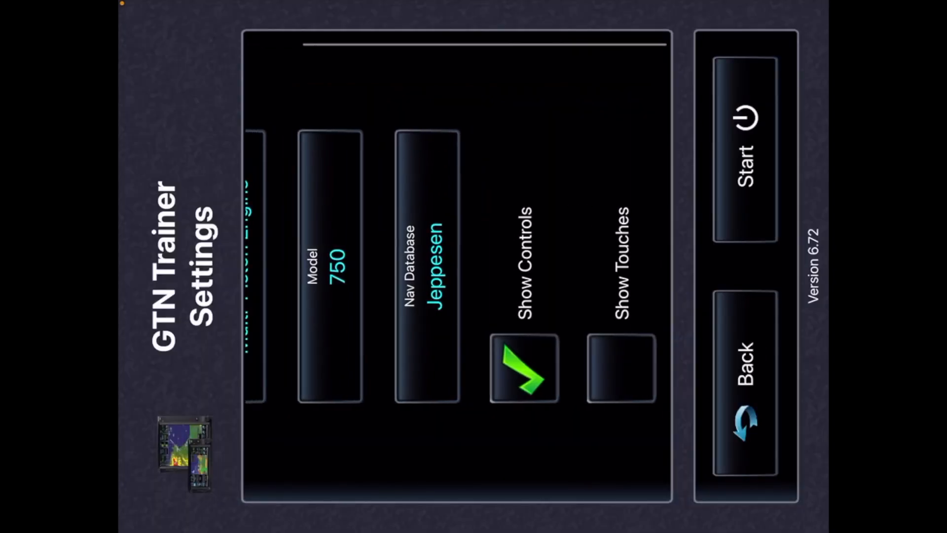
{"action": "left_click", "coordinate": [748, 148]}
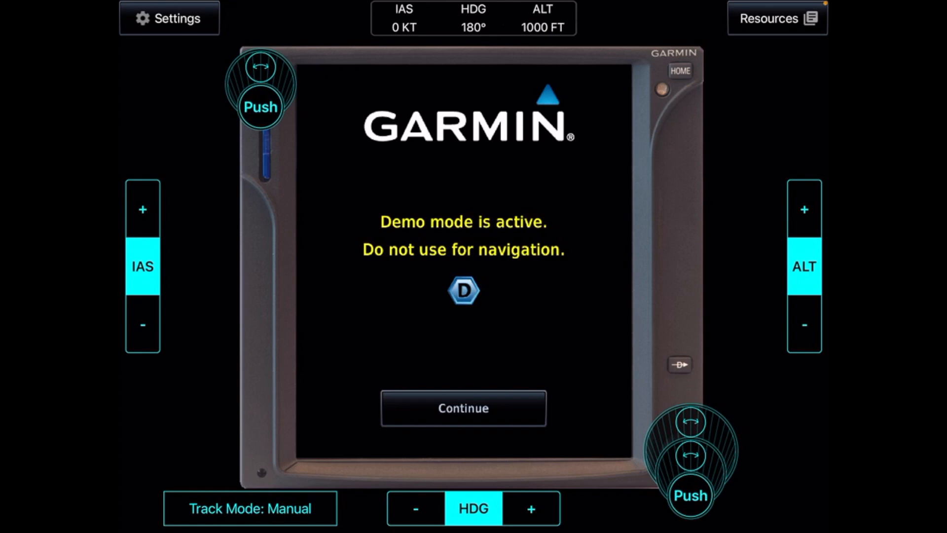
Acknowledge the demo-mode and database screens, then edit fuel on board on the self-test page
{"action": "left_click", "coordinate": [464, 408]}
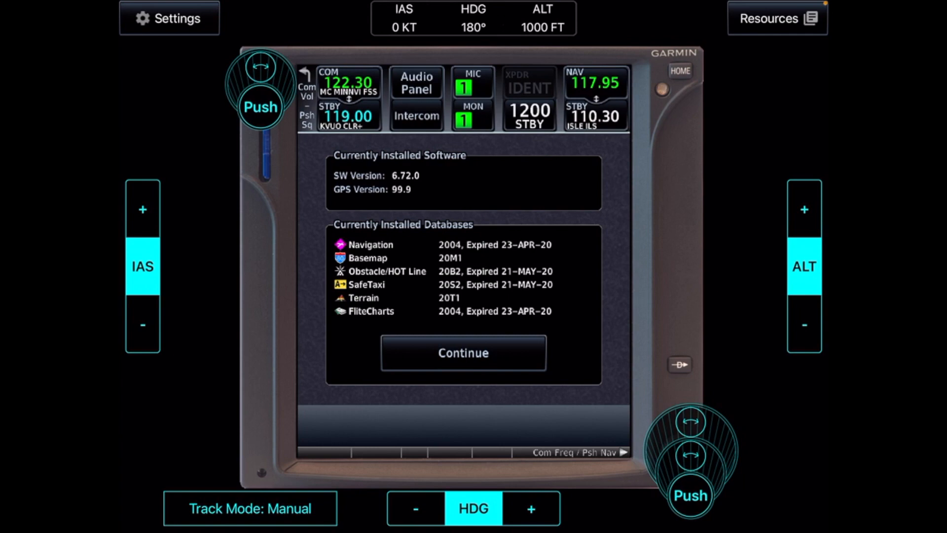
{"action": "left_click", "coordinate": [464, 353]}
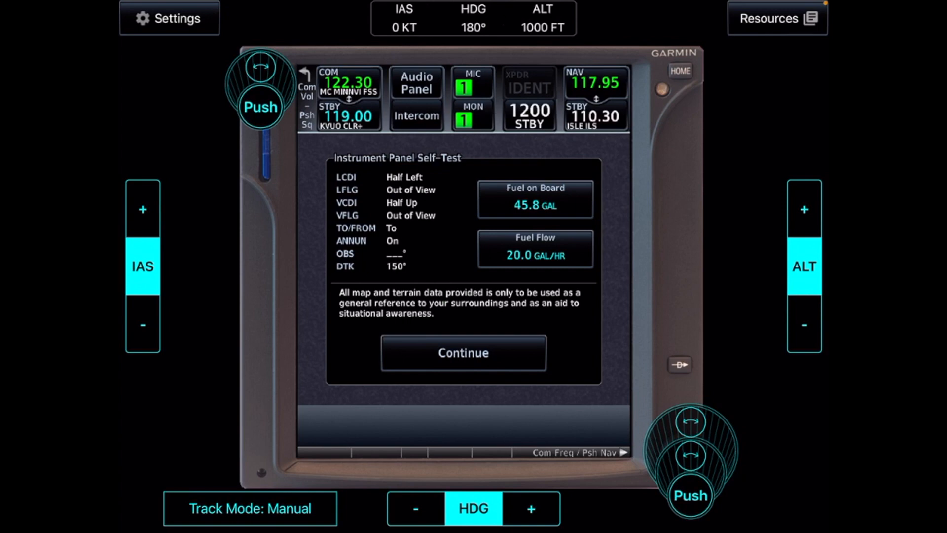
{"action": "left_click", "coordinate": [534, 198]}
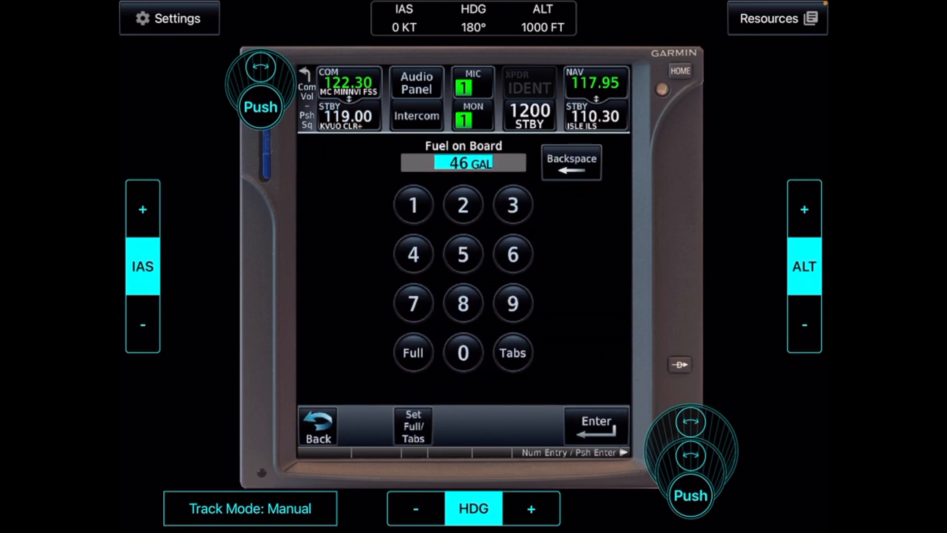
Enter 50 gallons as fuel on board and continue to the Home screen
{"action": "left_click", "coordinate": [463, 353]}
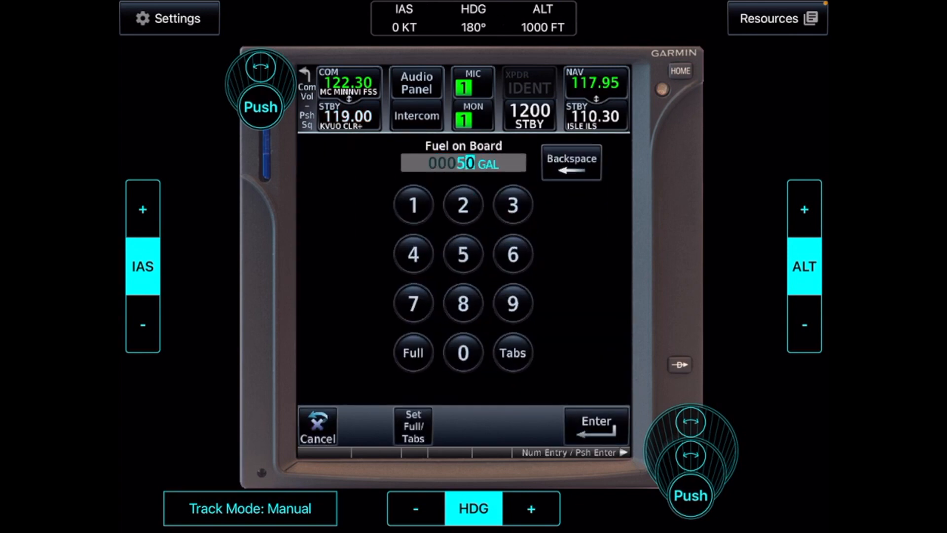
{"action": "left_click", "coordinate": [595, 426]}
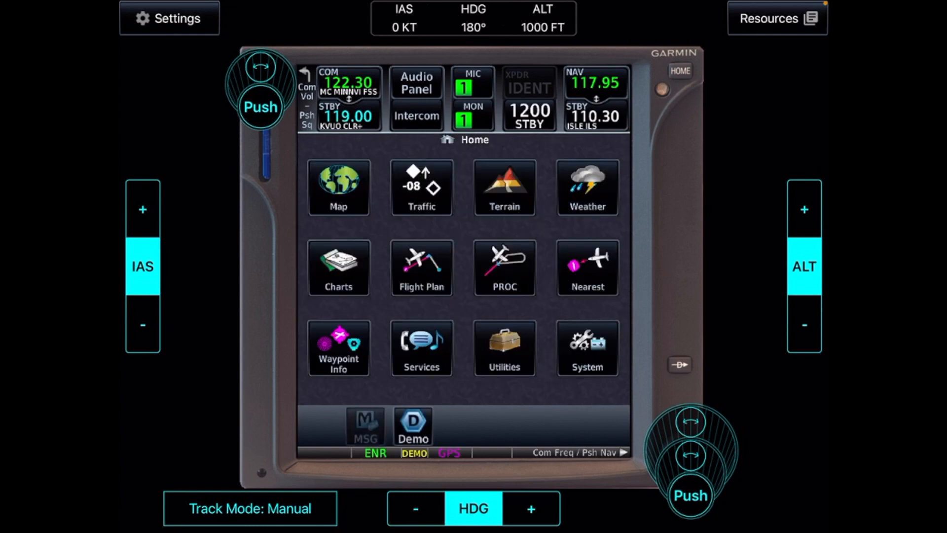
Open the Map page to show the moving map around KSLE in pan mode
{"action": "left_click", "coordinate": [366, 426]}
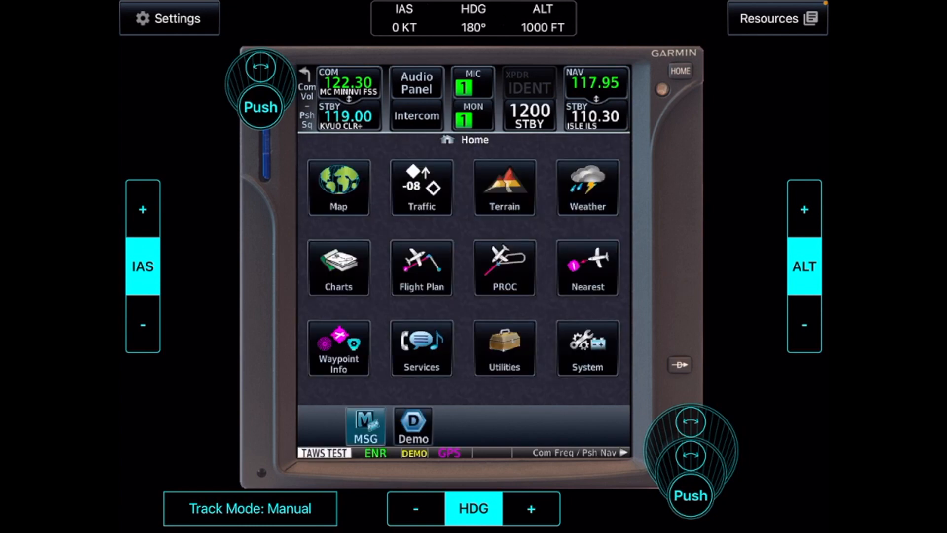
{"action": "left_click", "coordinate": [339, 187]}
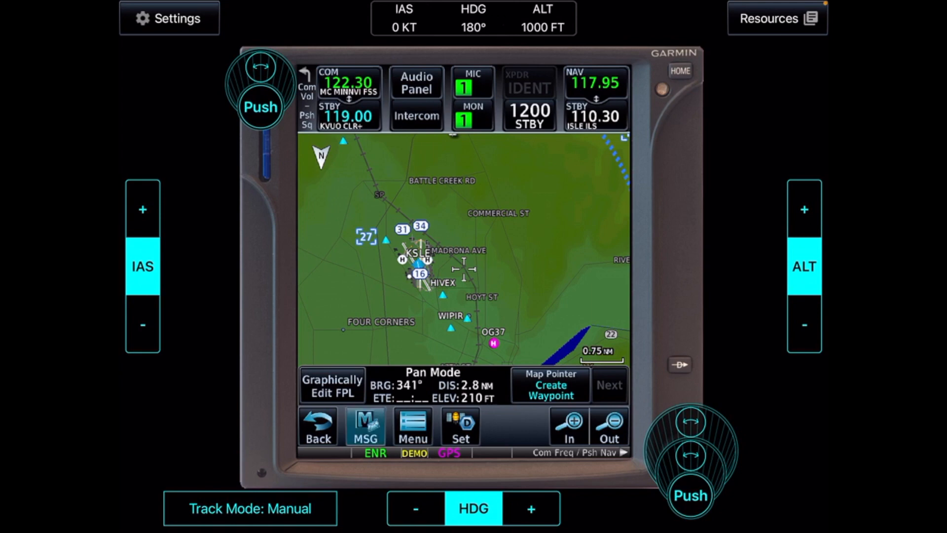
{"action": "left_click", "coordinate": [366, 427]}
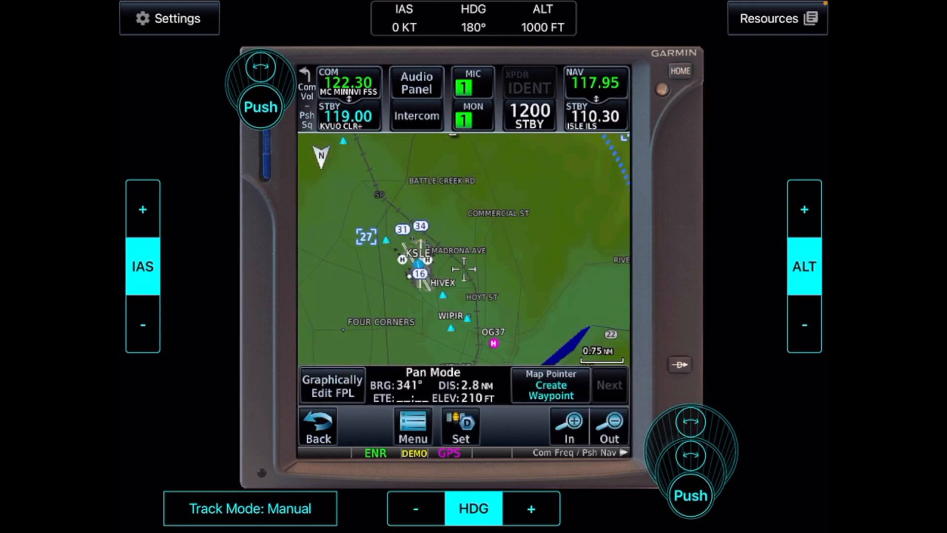
Raise airspeed to 70 knots, turn to heading 192°, climb to 1400 ft, and make COM 119.00 active
{"action": "left_click", "coordinate": [142, 209]}
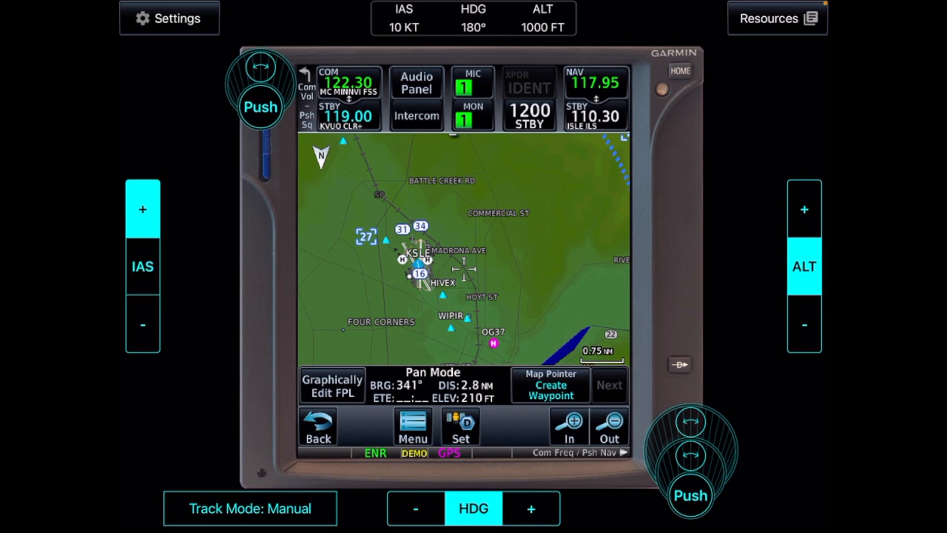
{"action": "left_click", "coordinate": [142, 209]}
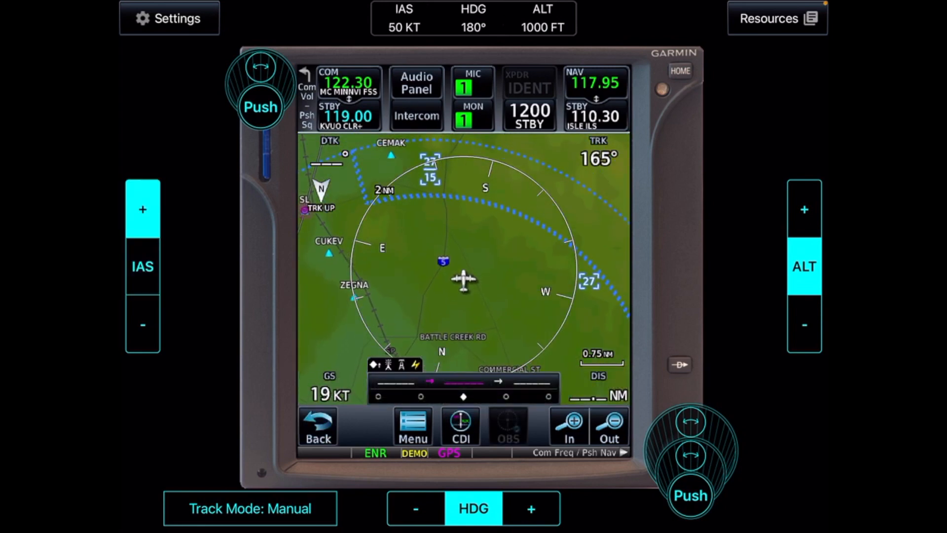
{"action": "left_click", "coordinate": [142, 210]}
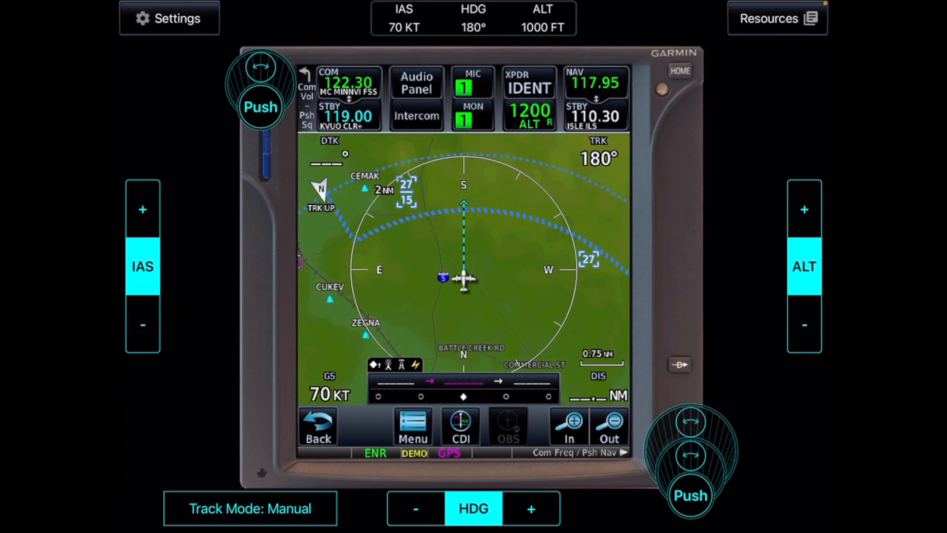
{"action": "left_click", "coordinate": [531, 508]}
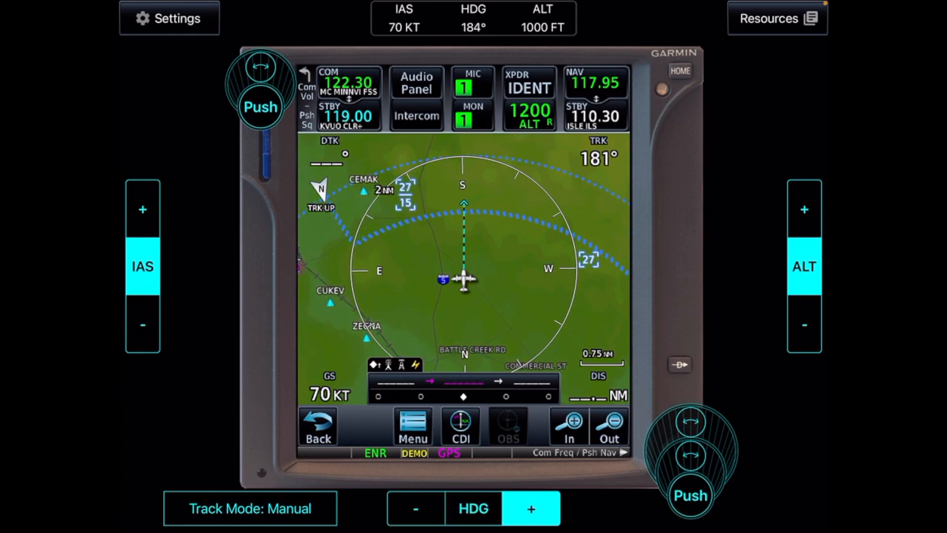
{"action": "left_click", "coordinate": [531, 508]}
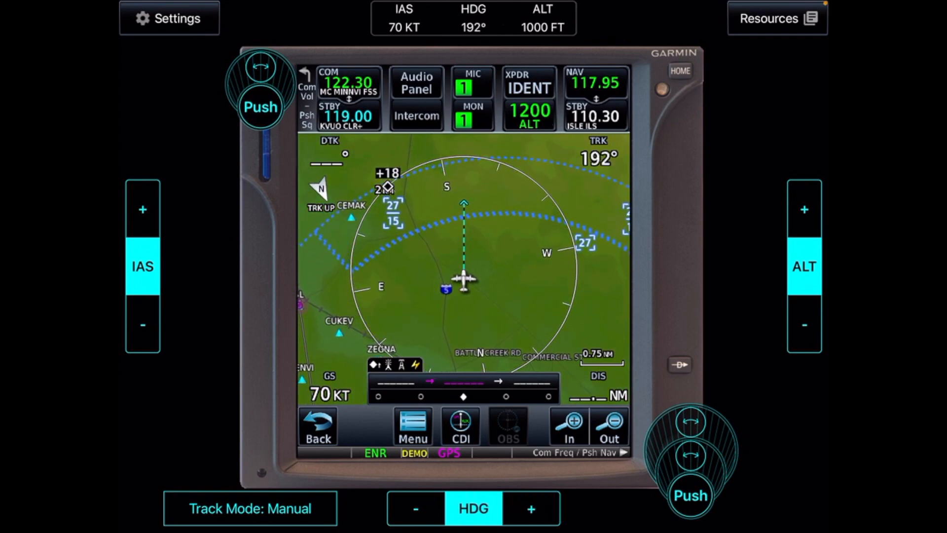
{"action": "left_click", "coordinate": [804, 209]}
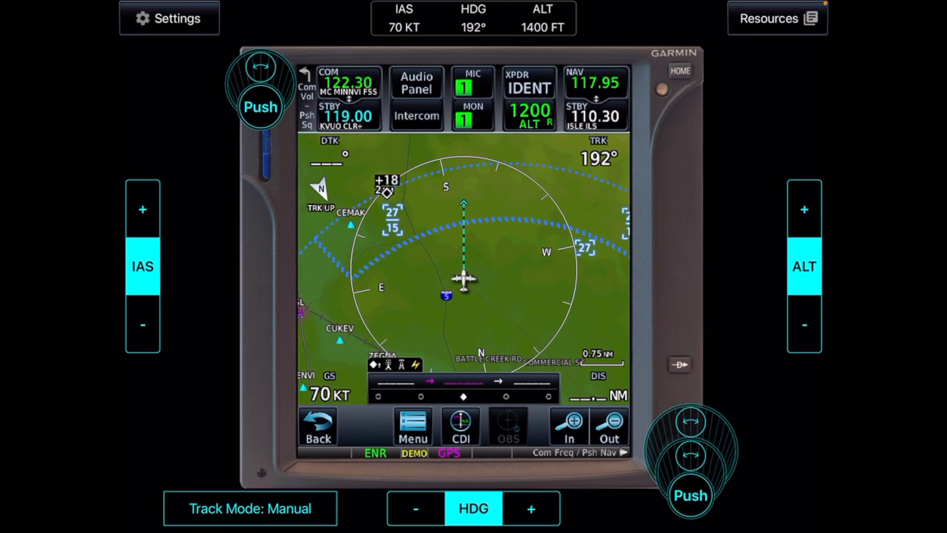
{"action": "left_click", "coordinate": [143, 324]}
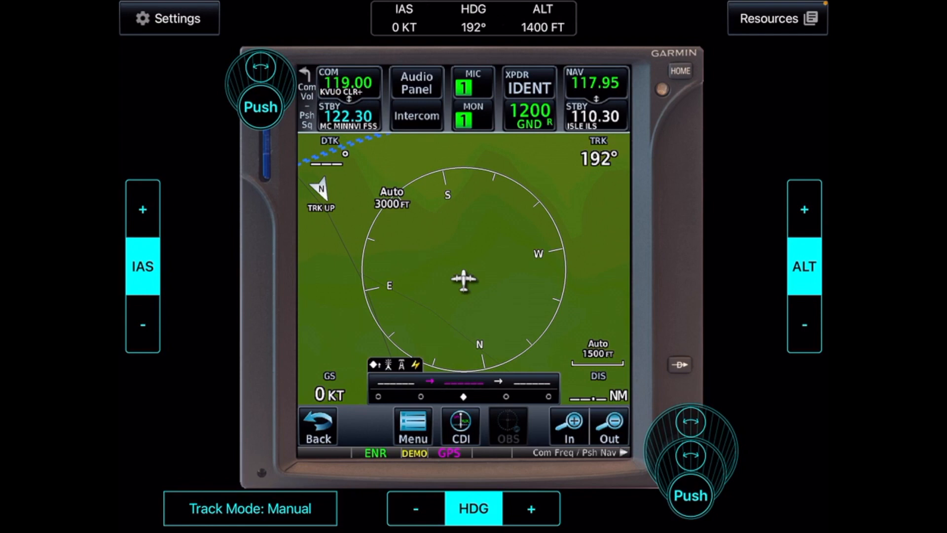
Change the standby COM frequency from 125.40 to 125.52 and acknowledge the confirmation
{"action": "left_click", "coordinate": [348, 114]}
{"action": "type", "text": "125.4"}
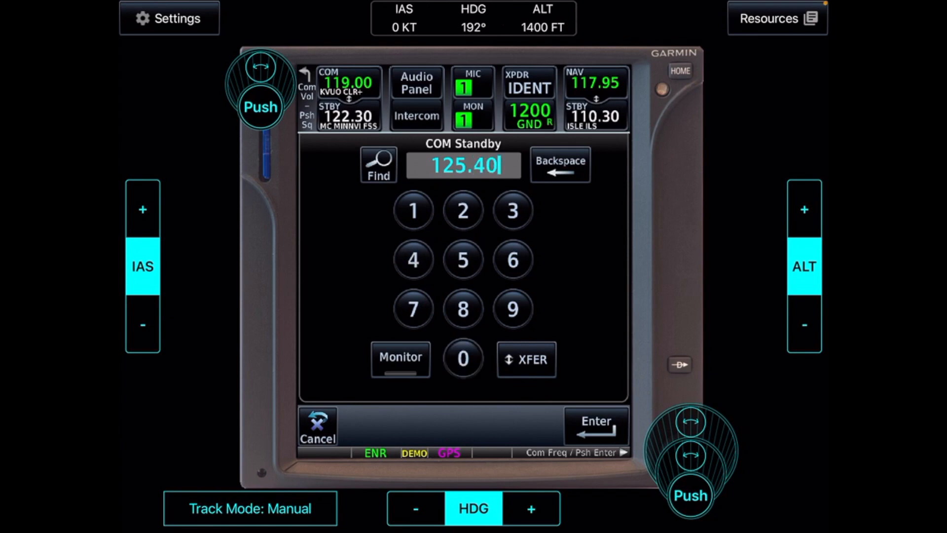
{"action": "left_click", "coordinate": [593, 425]}
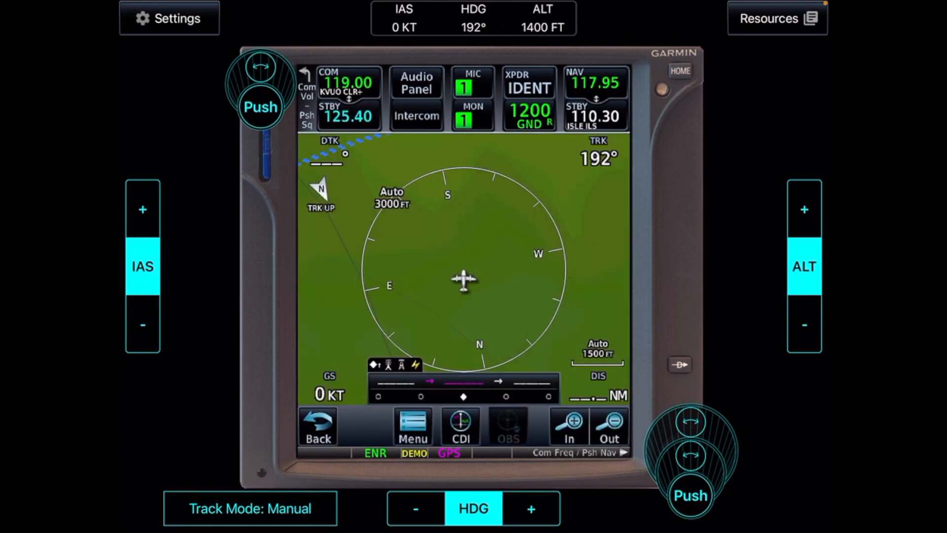
{"action": "left_click", "coordinate": [348, 116]}
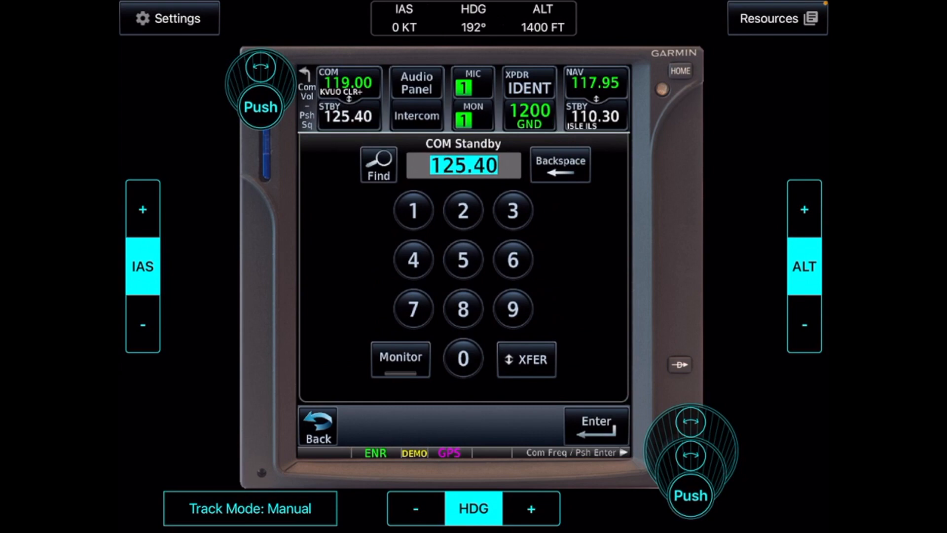
{"action": "left_click", "coordinate": [415, 210]}
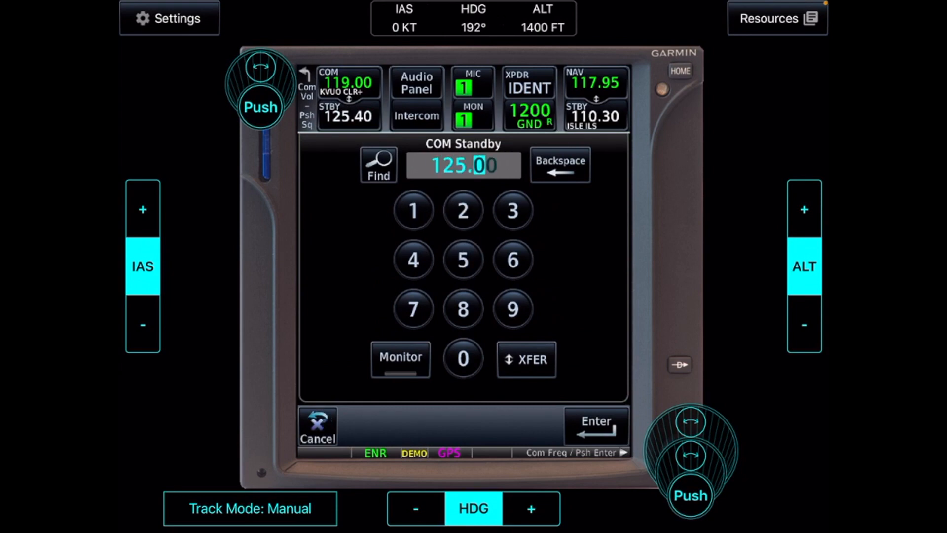
{"action": "left_click", "coordinate": [463, 259]}
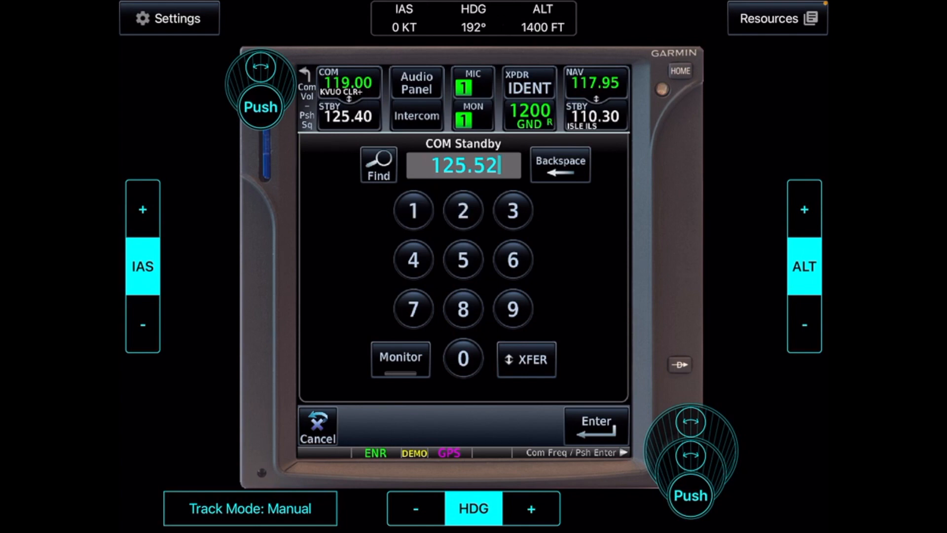
{"action": "left_click", "coordinate": [526, 359]}
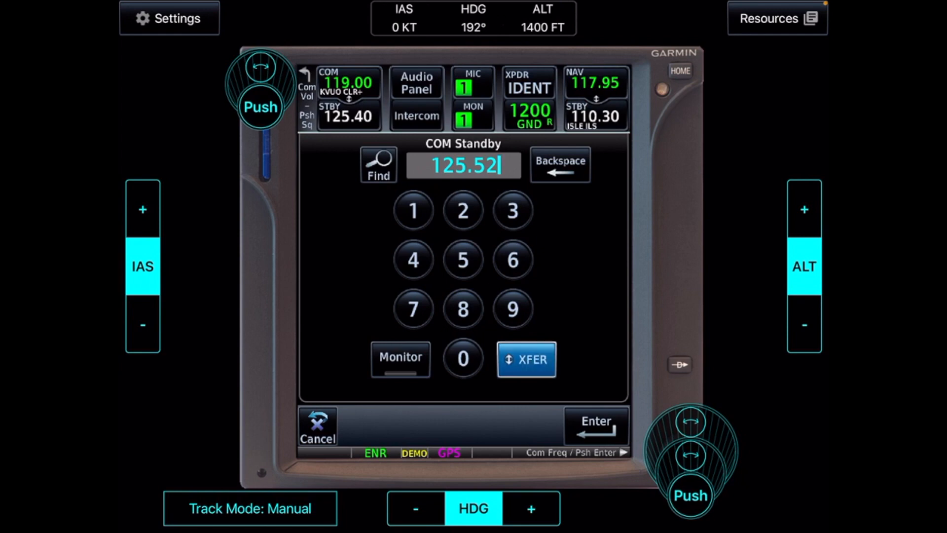
{"action": "left_click", "coordinate": [593, 424]}
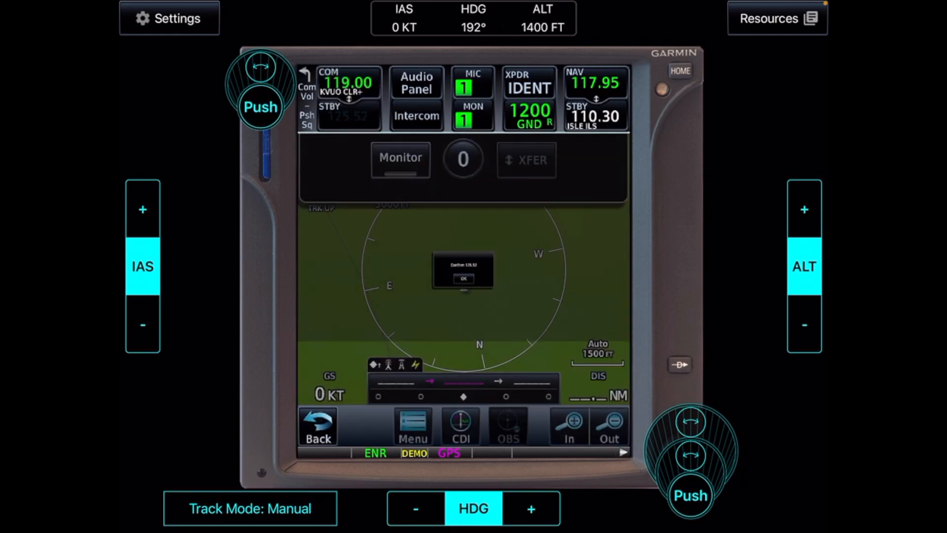
Enter 112.90 EUG VOR as NAV standby and flip it active, leaving 110.30 in standby
{"action": "left_click", "coordinate": [463, 279]}
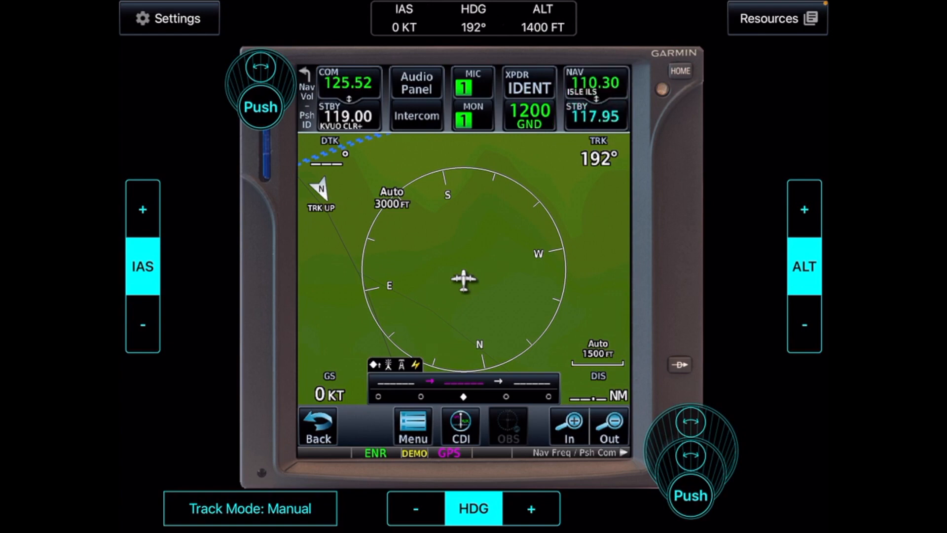
{"action": "left_click", "coordinate": [596, 117]}
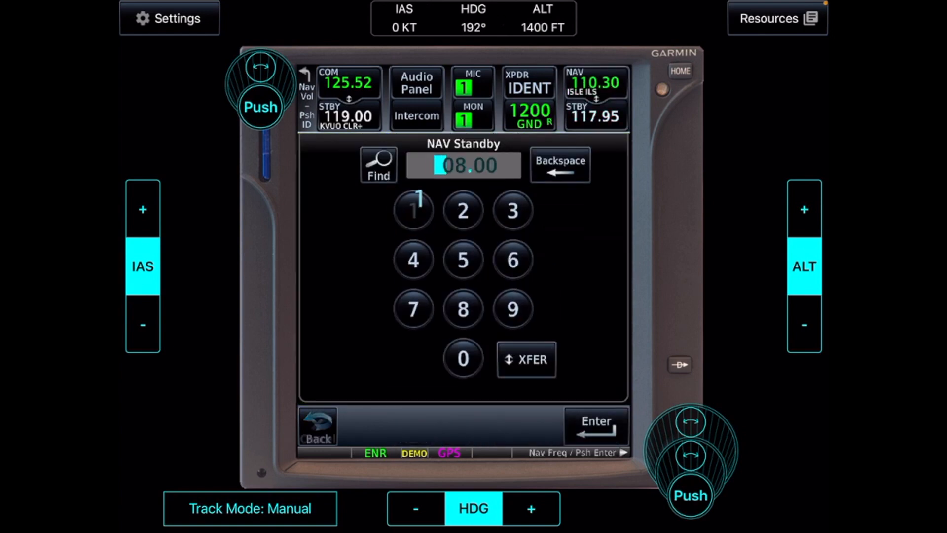
{"action": "left_click", "coordinate": [463, 210]}
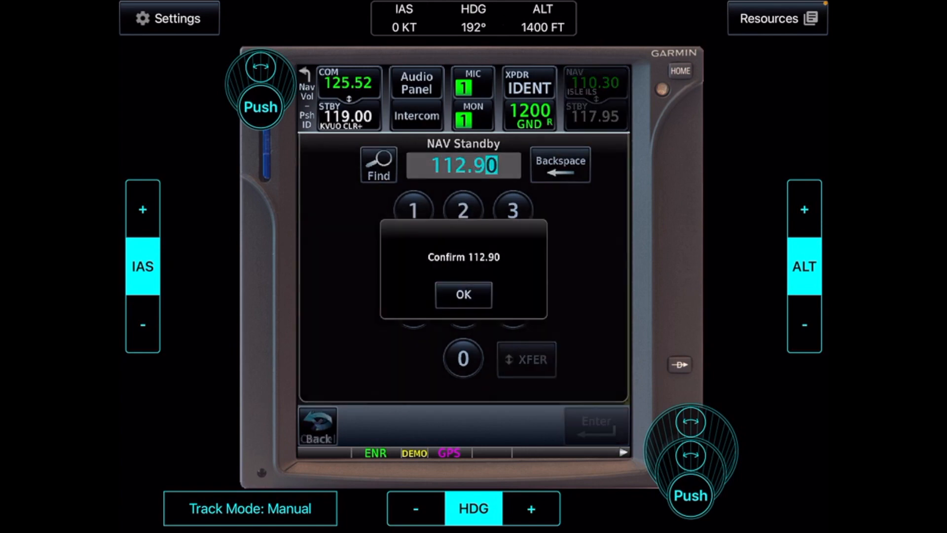
{"action": "left_click", "coordinate": [463, 295]}
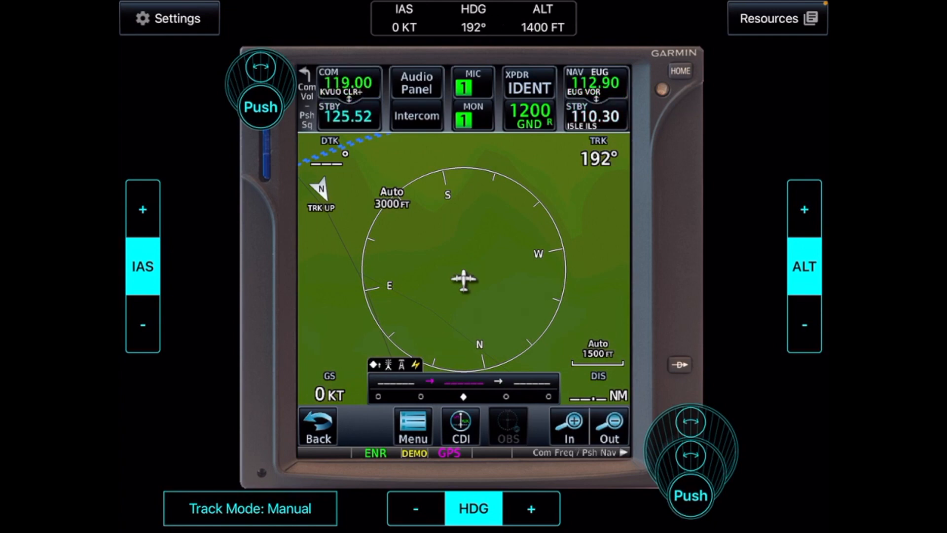
Enter 125.40 as the COM standby frequency and flip it active, leaving 119.00 standby
{"action": "left_click", "coordinate": [348, 113]}
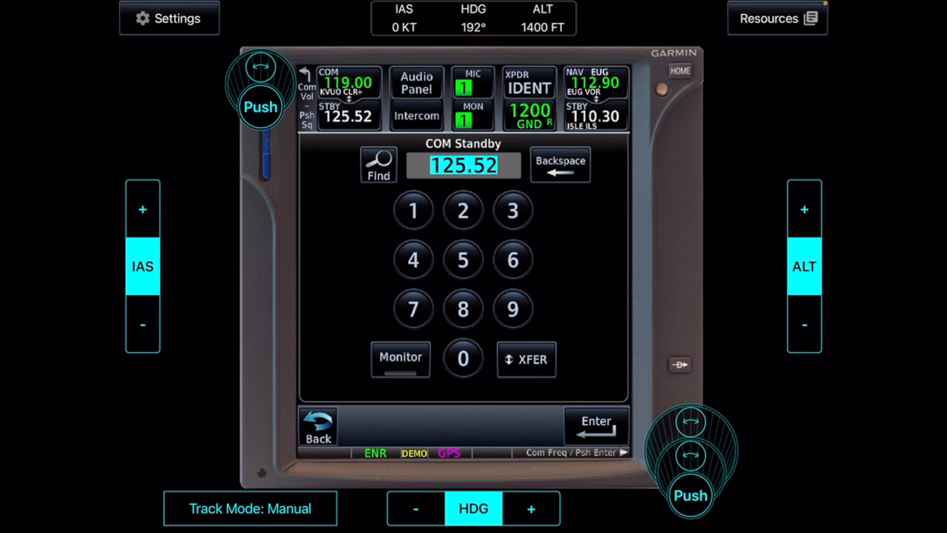
{"action": "left_click", "coordinate": [463, 210]}
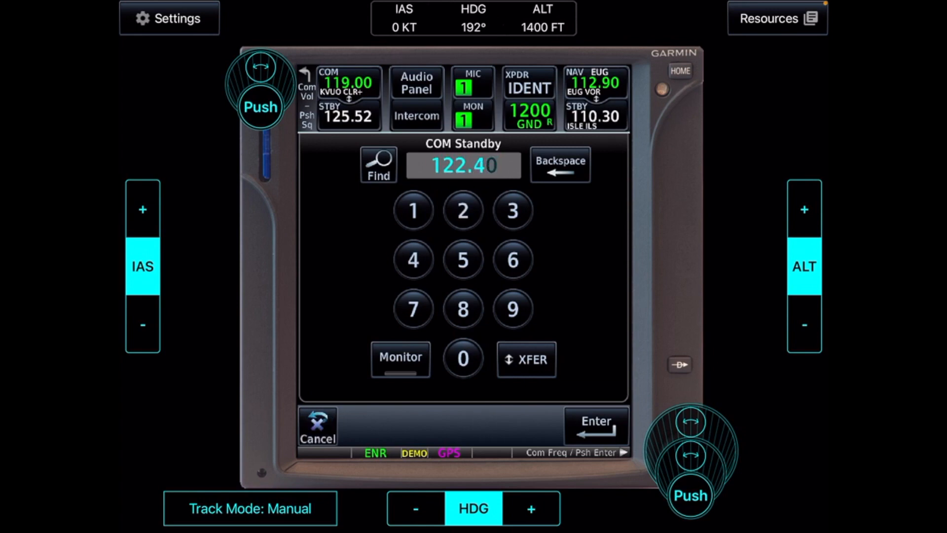
{"action": "left_click", "coordinate": [595, 424]}
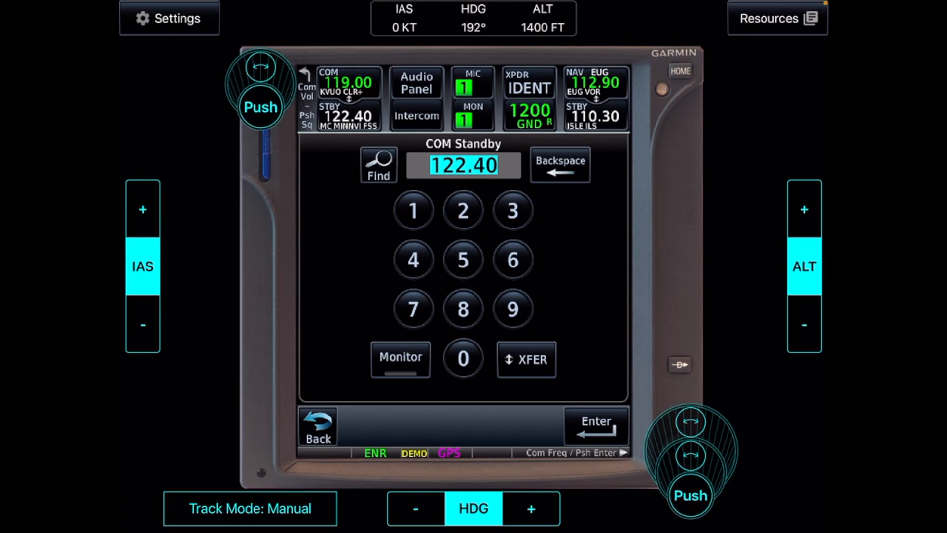
{"action": "left_click", "coordinate": [414, 260]}
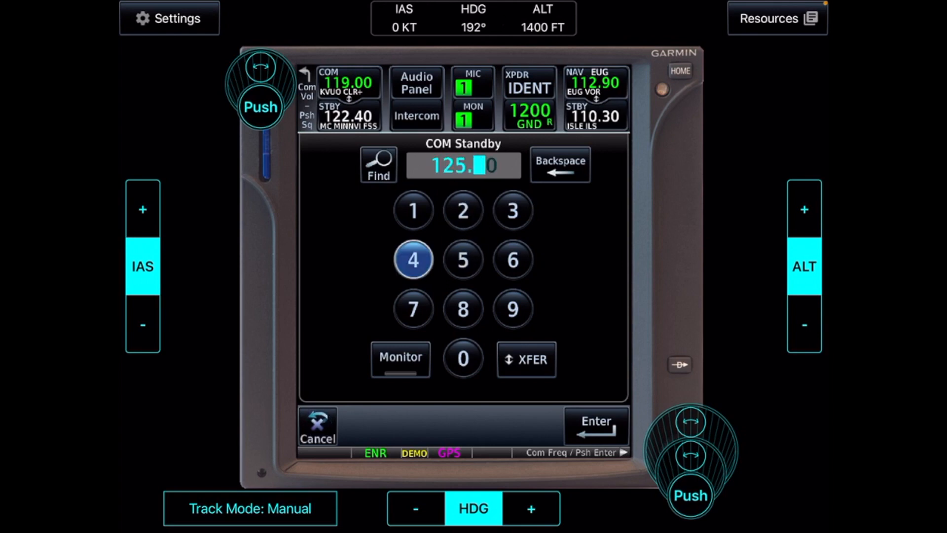
{"action": "left_click", "coordinate": [595, 425]}
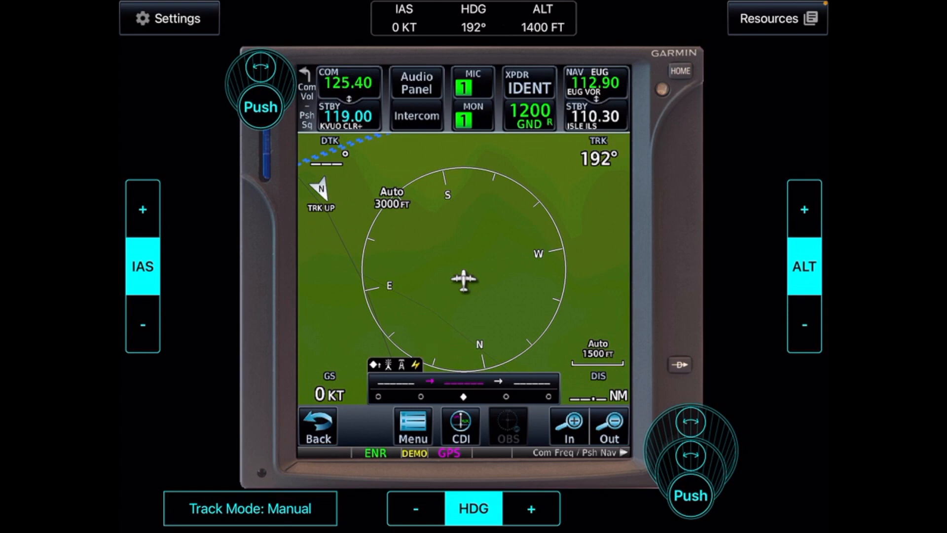
Open the map, open and close the Map Menu, then return to Home
{"action": "left_click", "coordinate": [681, 71]}
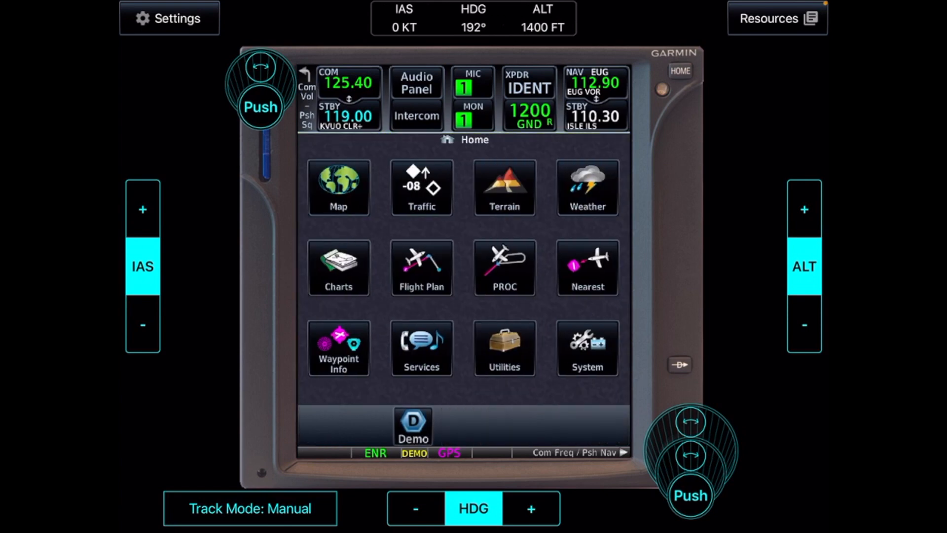
{"action": "left_click", "coordinate": [339, 187]}
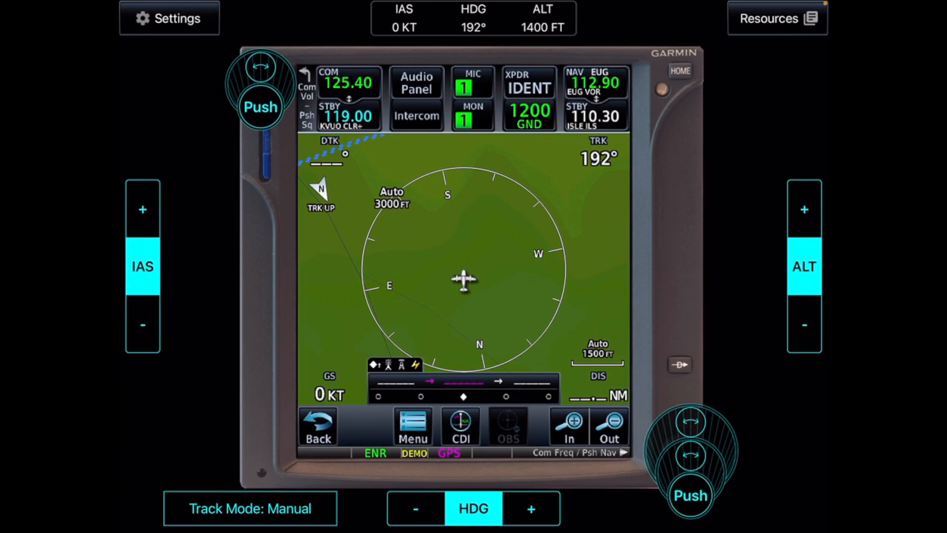
{"action": "left_click", "coordinate": [412, 428]}
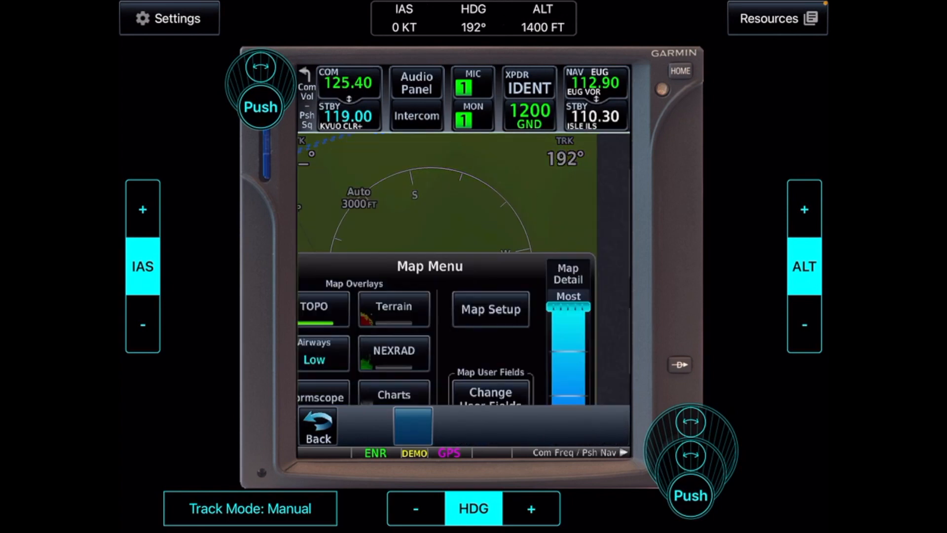
{"action": "left_click", "coordinate": [317, 426]}
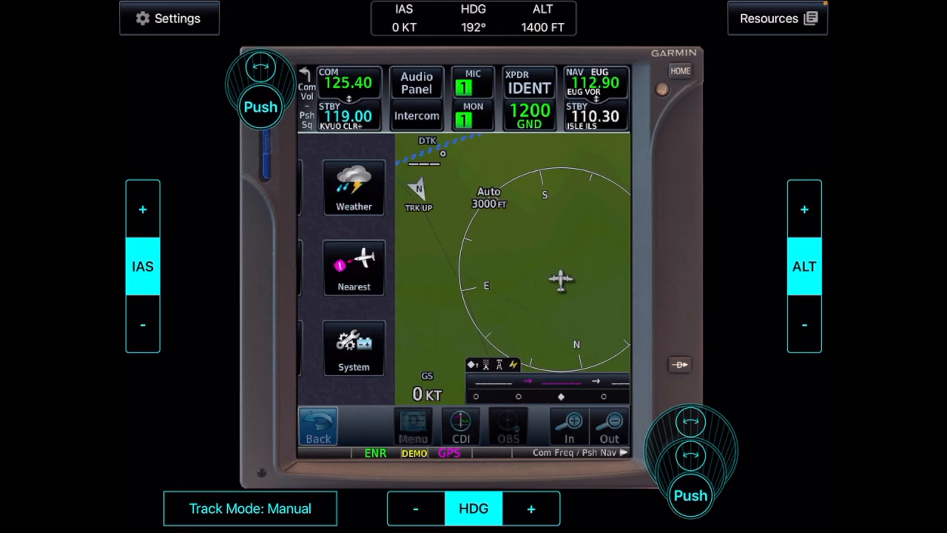
{"action": "left_click", "coordinate": [681, 71]}
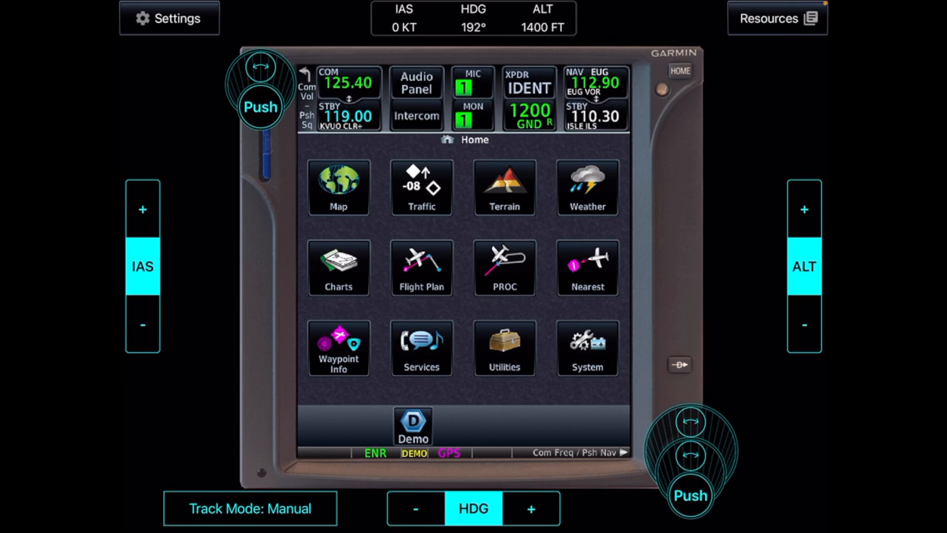
Add waypoint LKPD Pardubice after KSLE in the flight plan, then go Home
{"action": "left_click", "coordinate": [422, 267]}
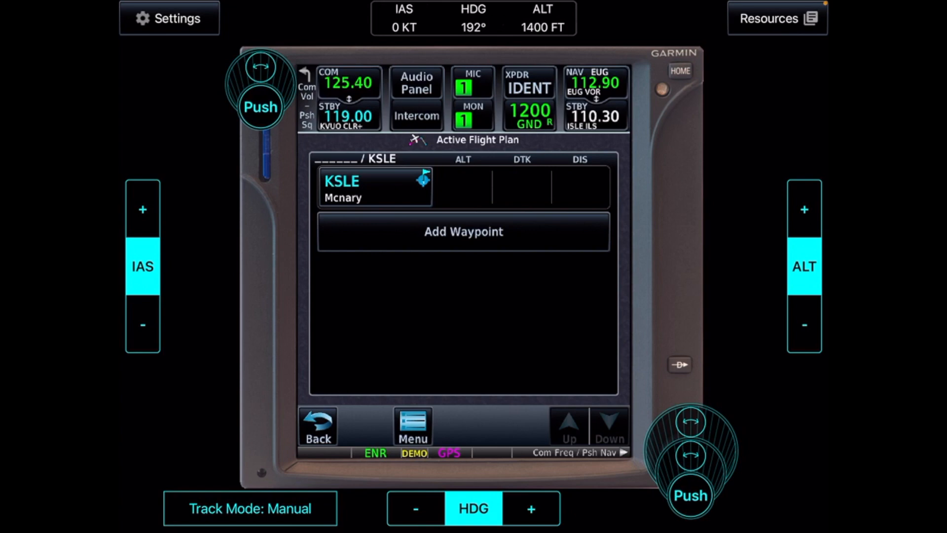
{"action": "left_click", "coordinate": [463, 231]}
{"action": "type", "text": "LKPD"}
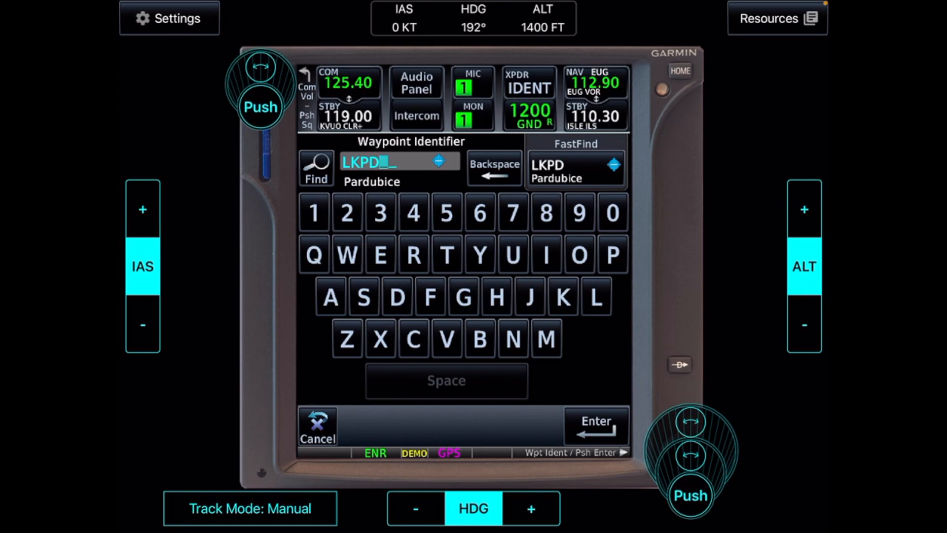
{"action": "left_click", "coordinate": [597, 425]}
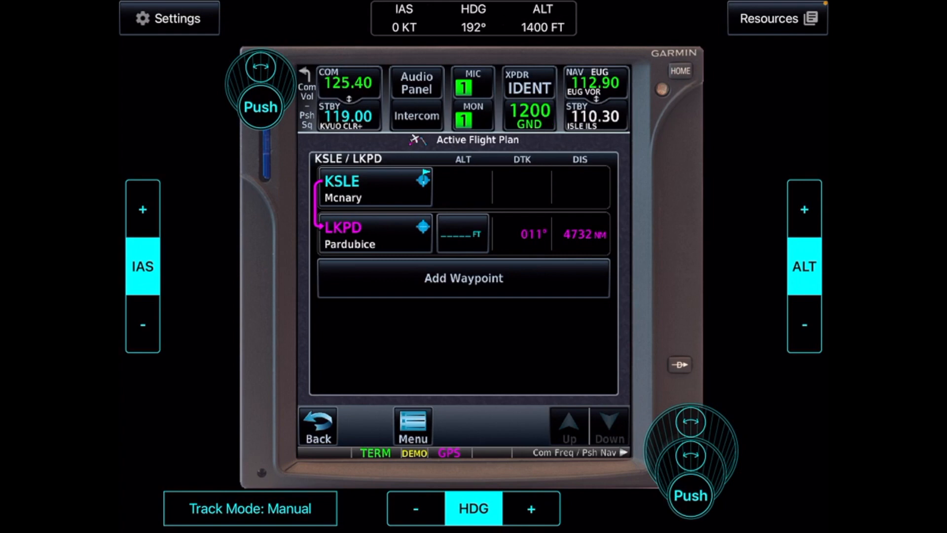
{"action": "left_click", "coordinate": [463, 278]}
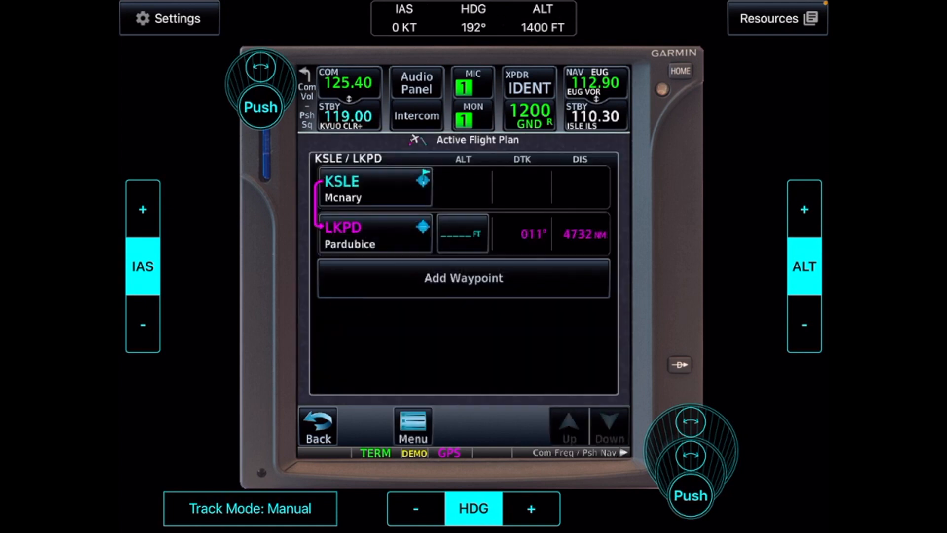
{"action": "left_click", "coordinate": [681, 71]}
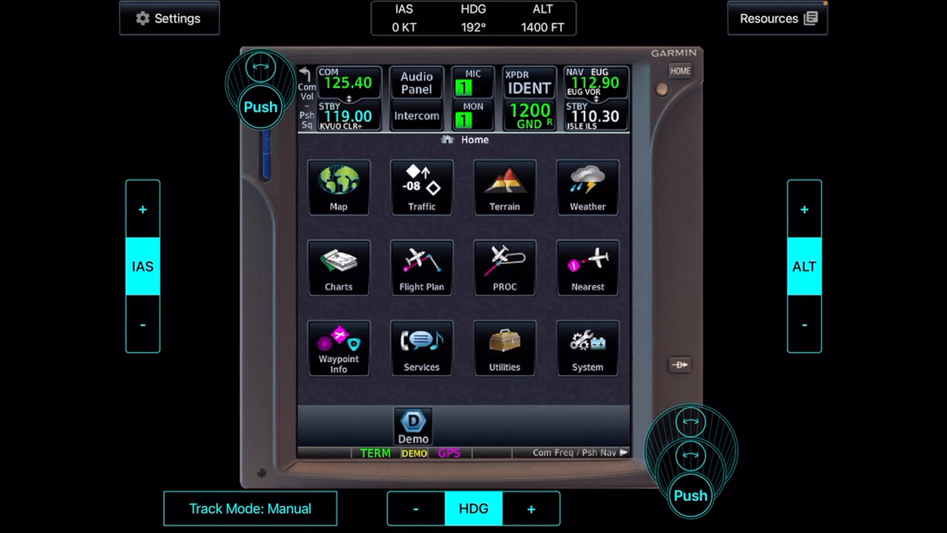
Zoom the moving map out along the route until Pardubice (LKPD) in Europe shows
{"action": "left_click", "coordinate": [339, 188]}
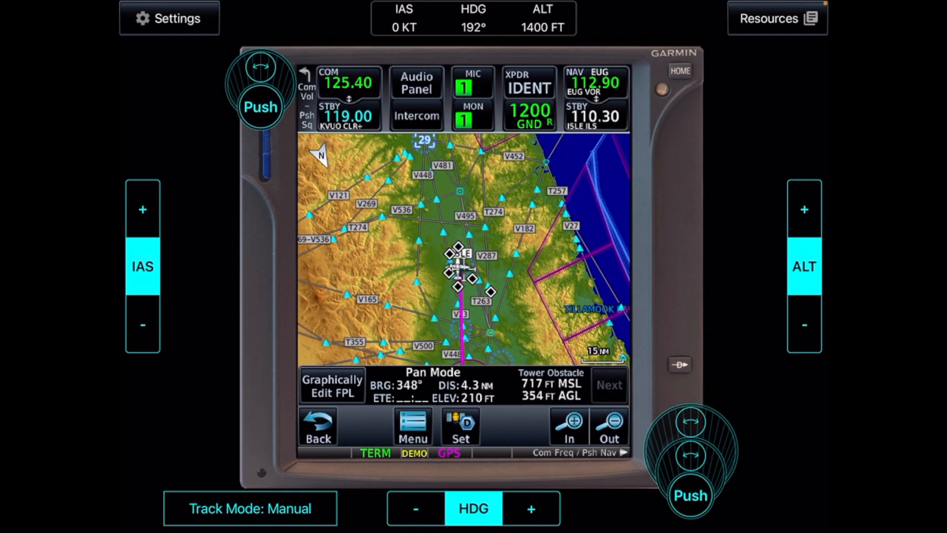
{"action": "left_click", "coordinate": [610, 427]}
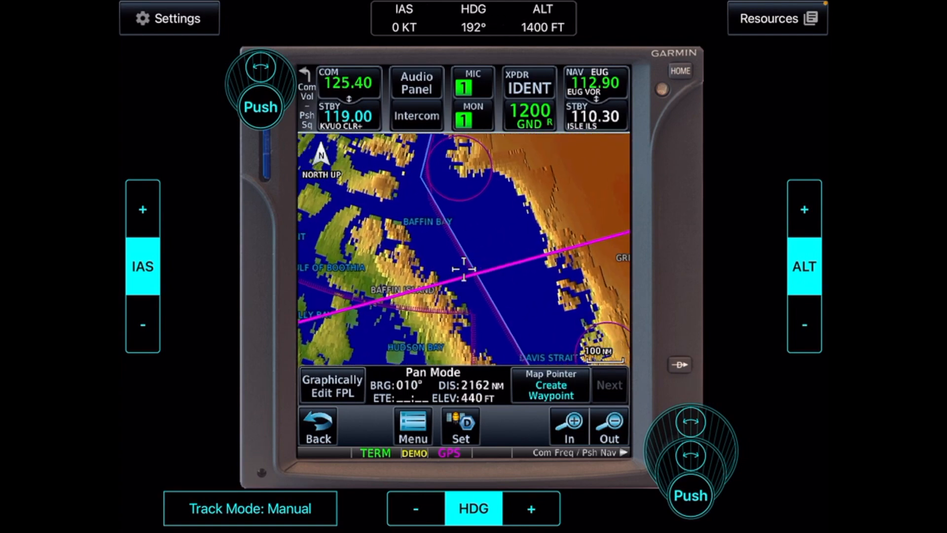
{"action": "left_click", "coordinate": [612, 426]}
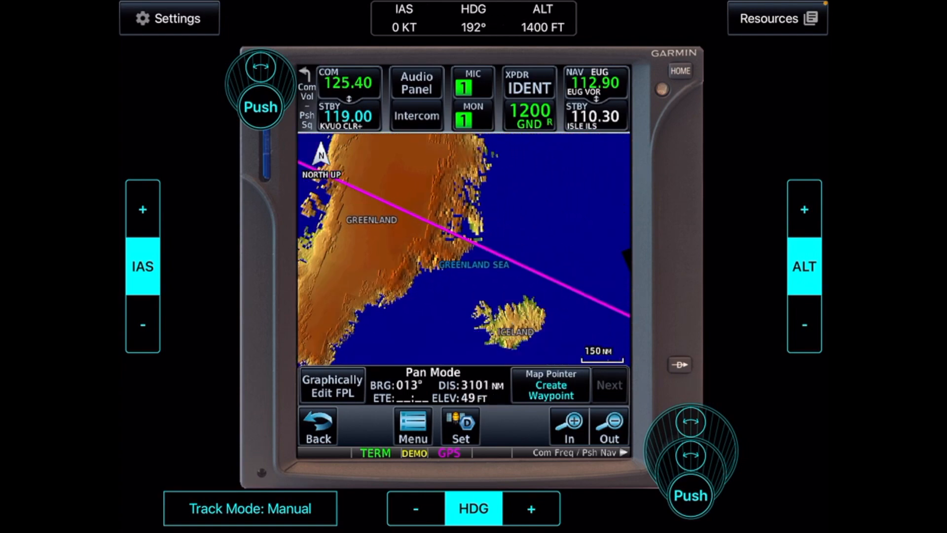
{"action": "left_click", "coordinate": [610, 427]}
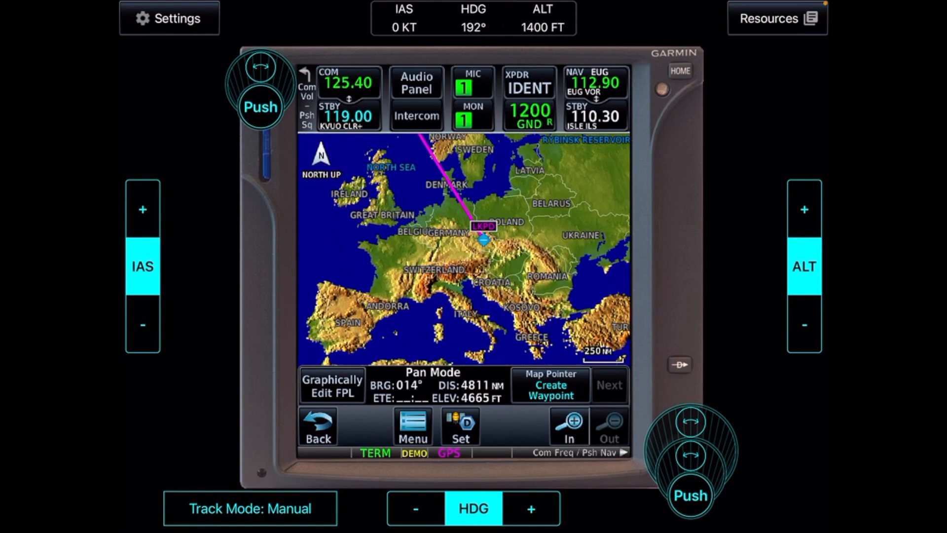
{"action": "left_click", "coordinate": [572, 426]}
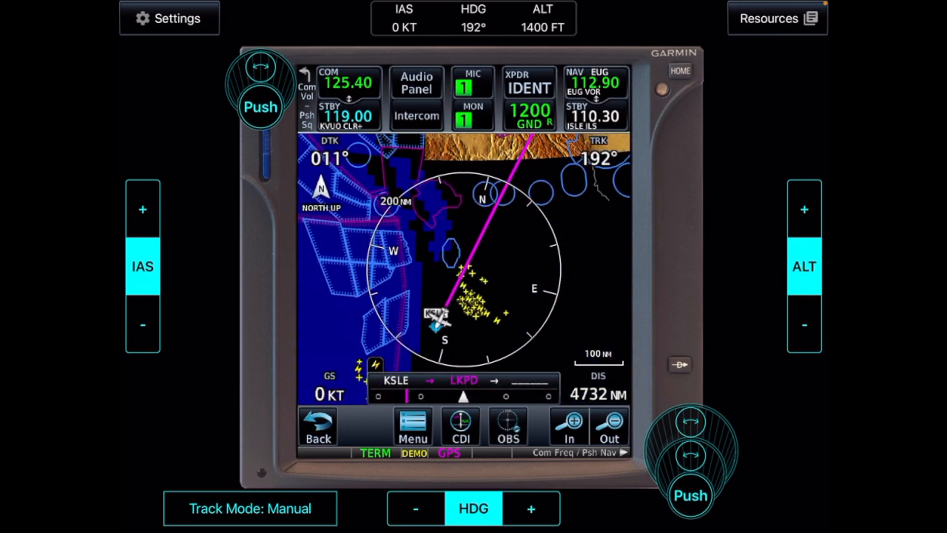
{"action": "left_click", "coordinate": [682, 71]}
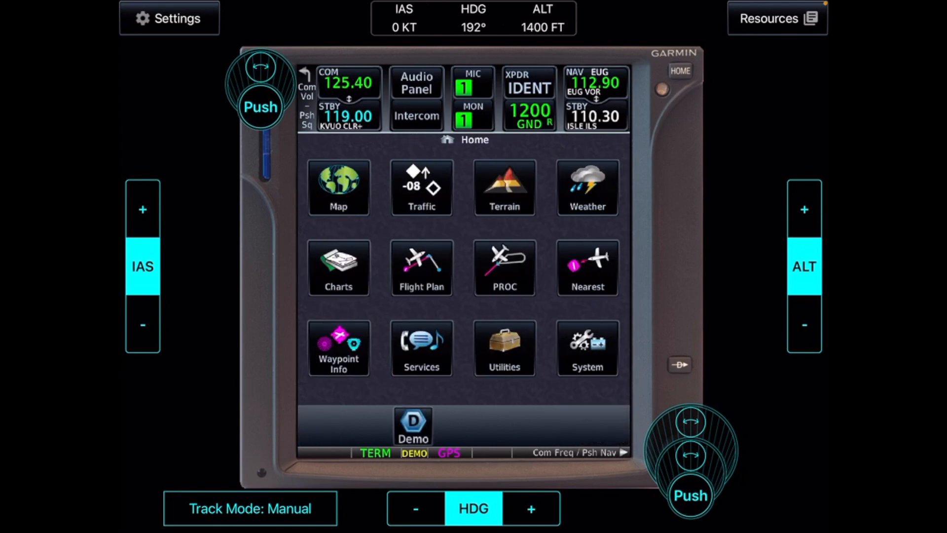
Start a departure procedure for airport LKPD and choose the BULE1V departure
{"action": "left_click", "coordinate": [505, 268]}
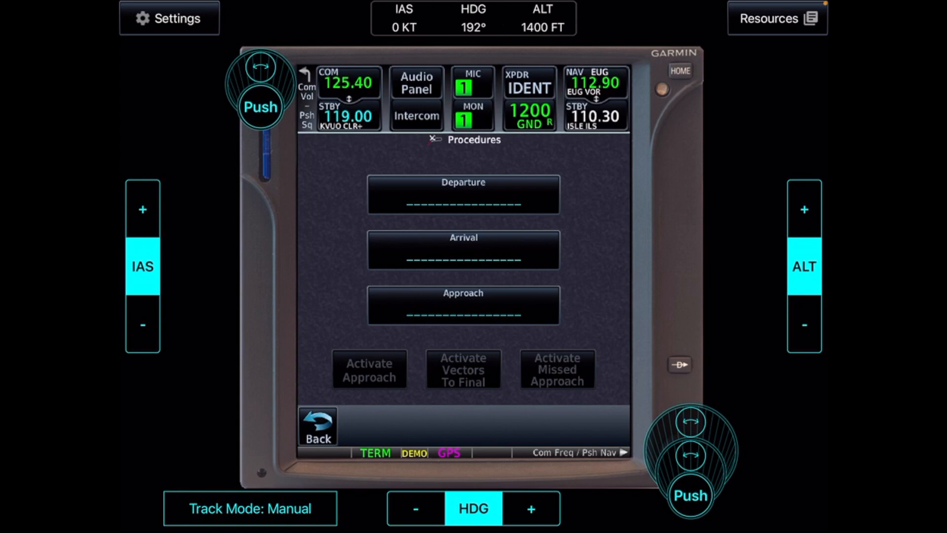
{"action": "left_click", "coordinate": [464, 194]}
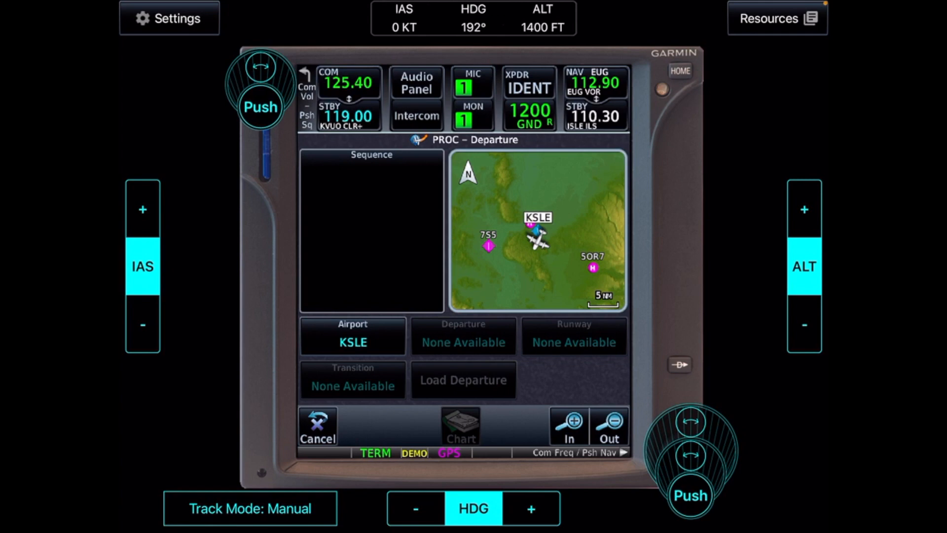
{"action": "left_click", "coordinate": [353, 336]}
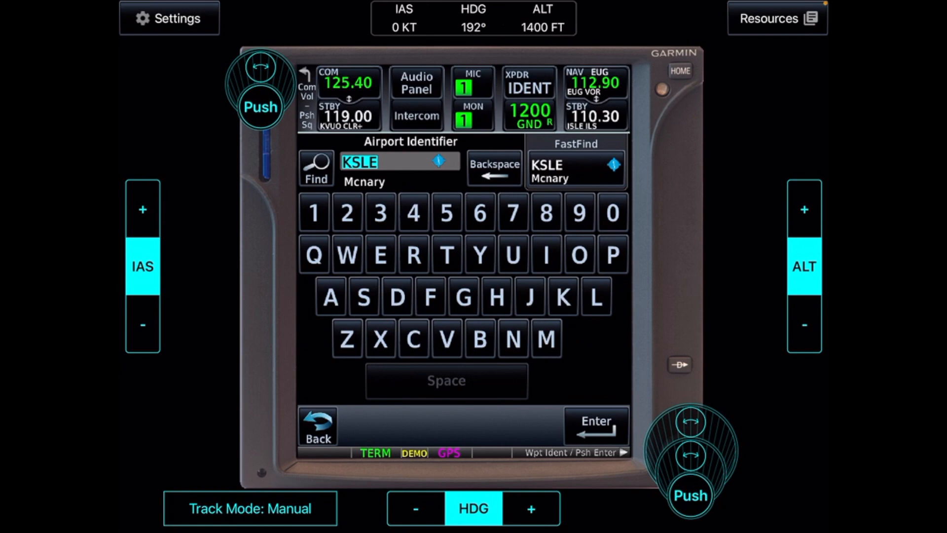
{"action": "left_click", "coordinate": [493, 168]}
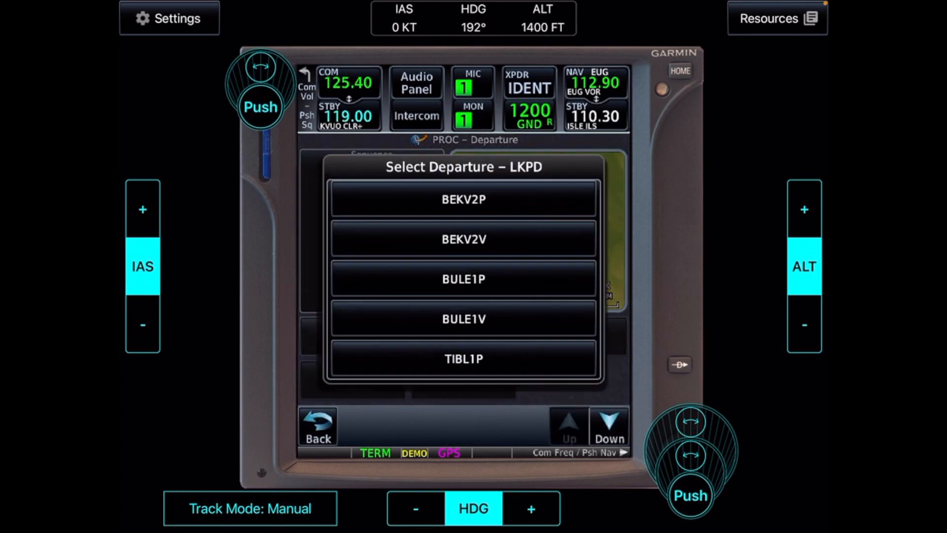
{"action": "left_click", "coordinate": [609, 426]}
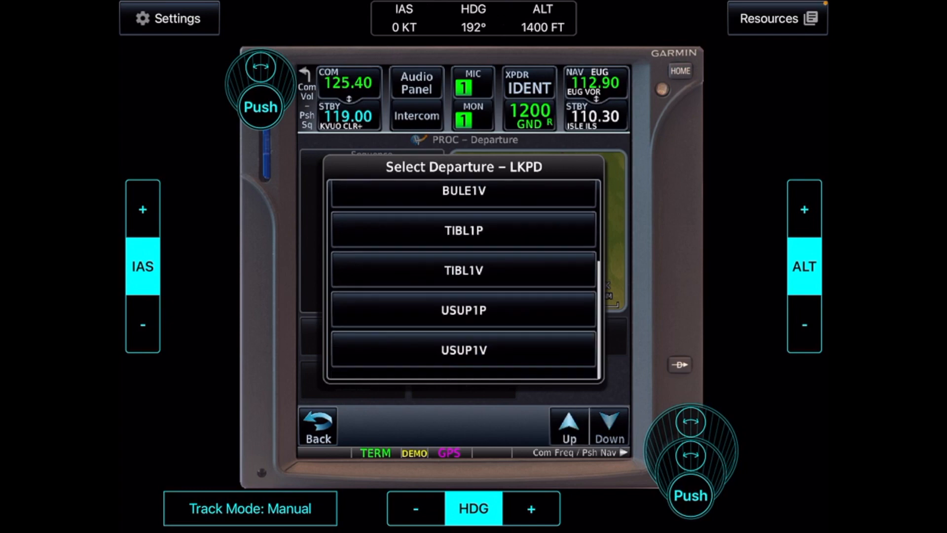
{"action": "left_click", "coordinate": [569, 425]}
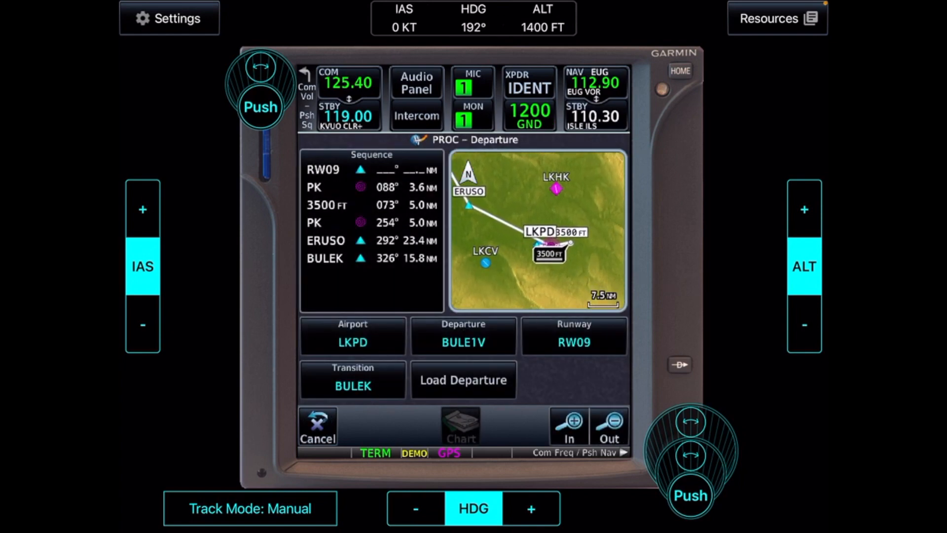
Confirm runway RW09 and load BULE1V into the active flight plan
{"action": "left_click", "coordinate": [575, 336]}
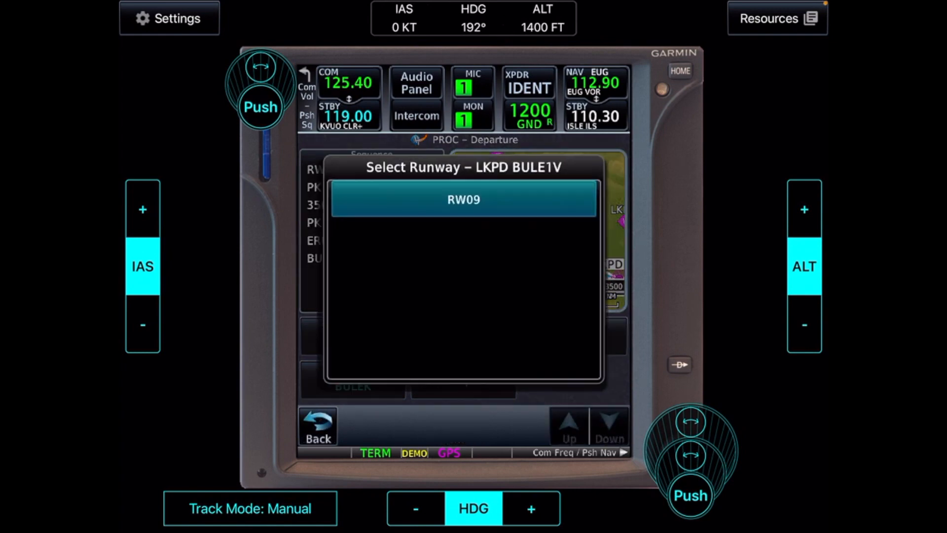
{"action": "left_click", "coordinate": [464, 200]}
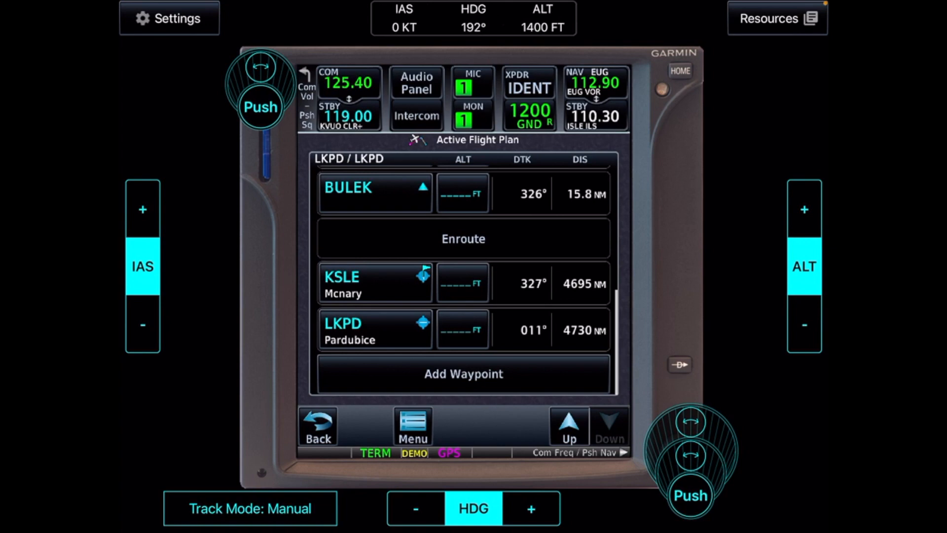
Remove the LKPD waypoint from the enroute flight plan
{"action": "left_click", "coordinate": [373, 283]}
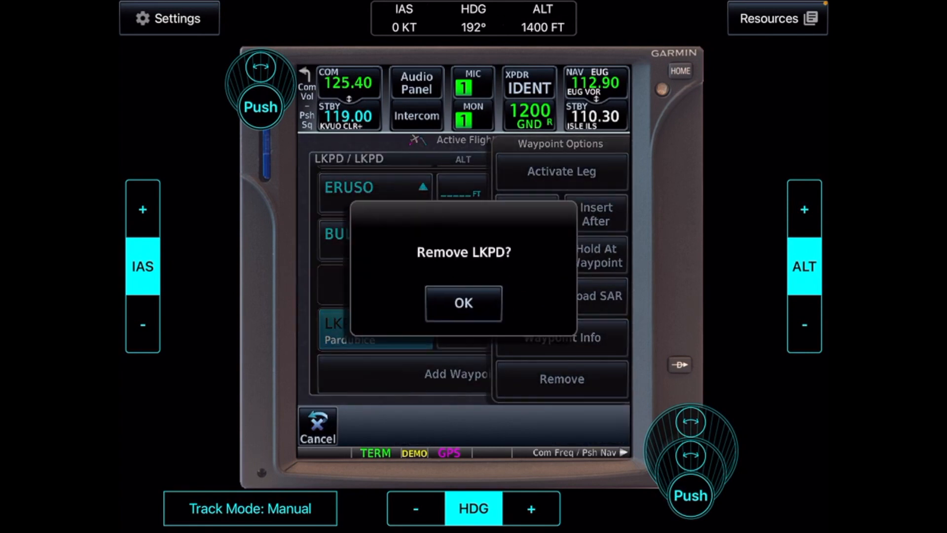
{"action": "left_click", "coordinate": [464, 303]}
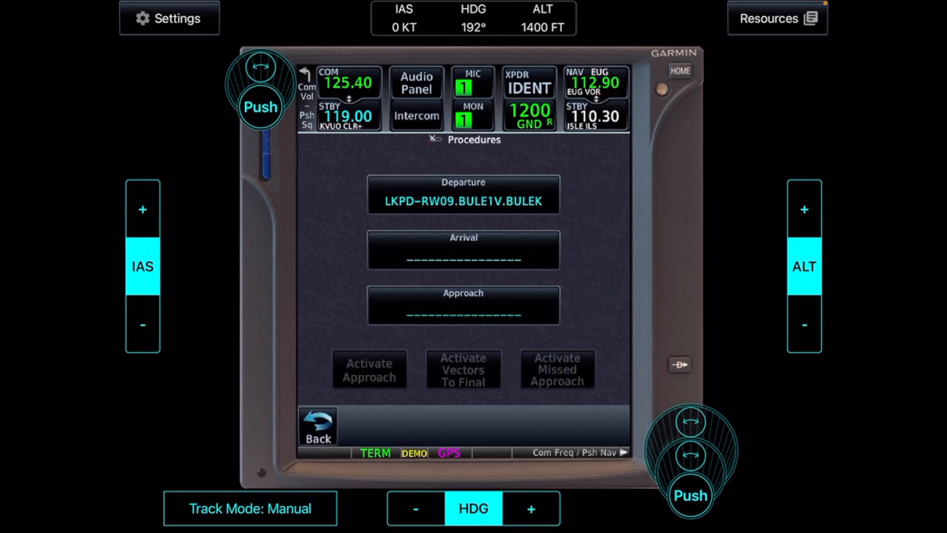
Start an arrival procedure with LKPR as the arrival airport
{"action": "left_click", "coordinate": [463, 250]}
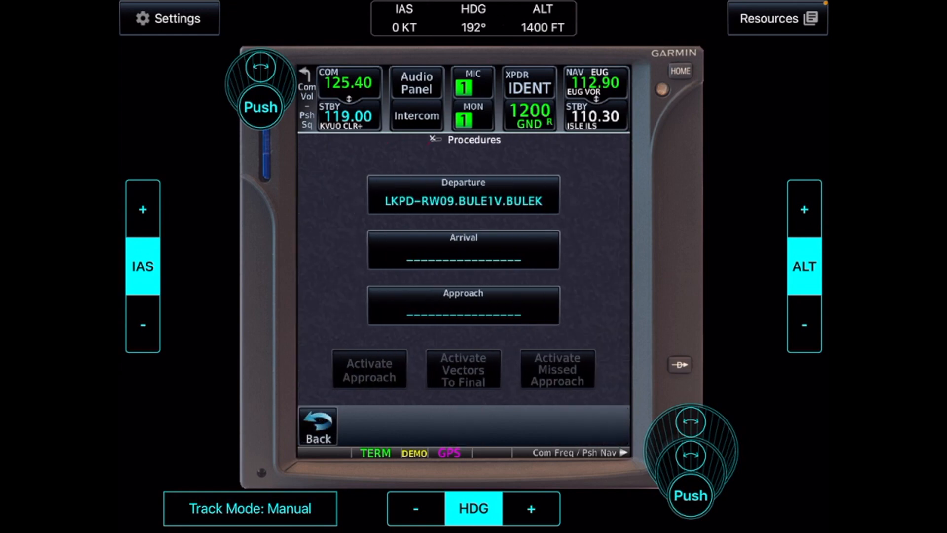
{"action": "left_click", "coordinate": [463, 249]}
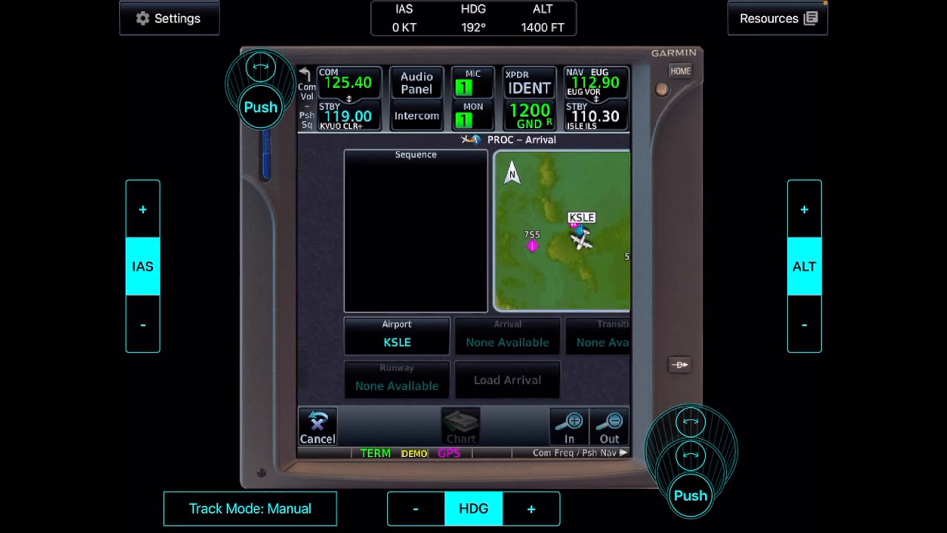
{"action": "left_click", "coordinate": [396, 337]}
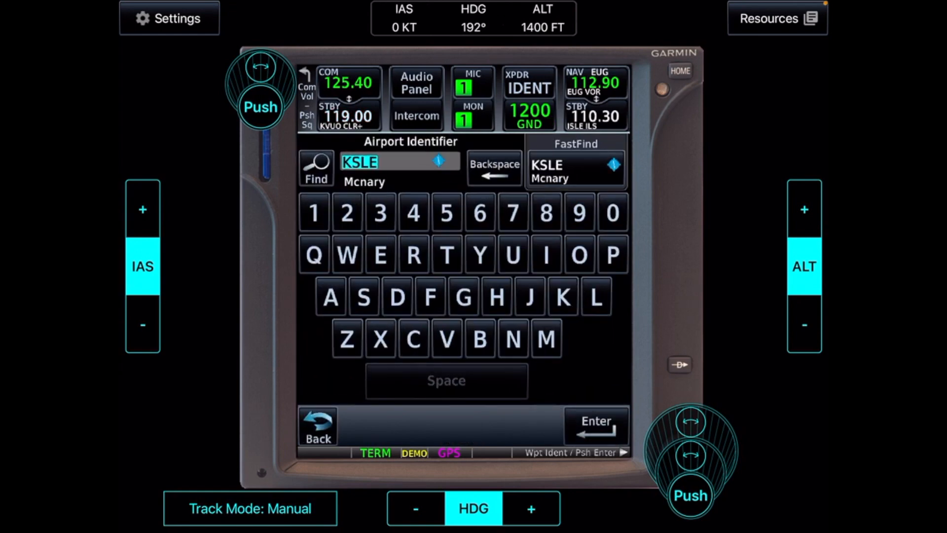
{"action": "left_click", "coordinate": [564, 295]}
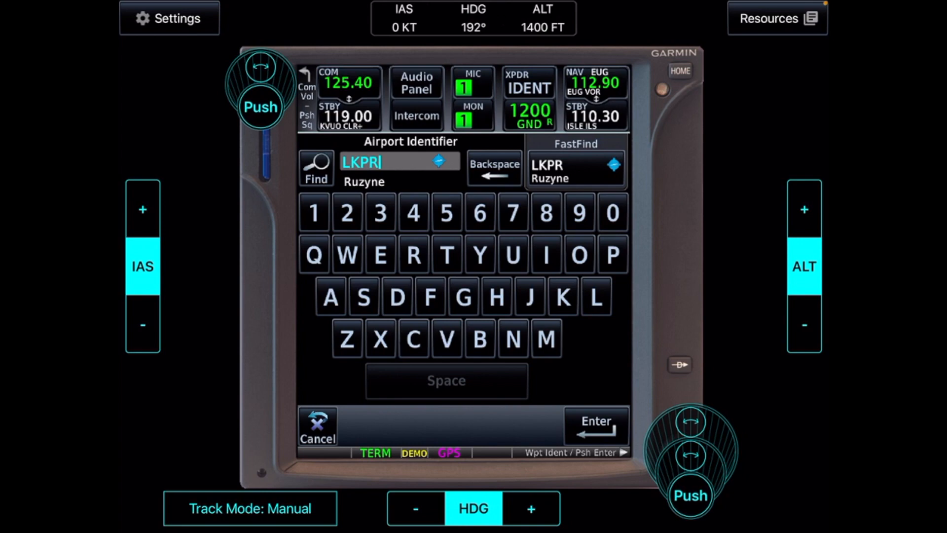
{"action": "left_click", "coordinate": [596, 426]}
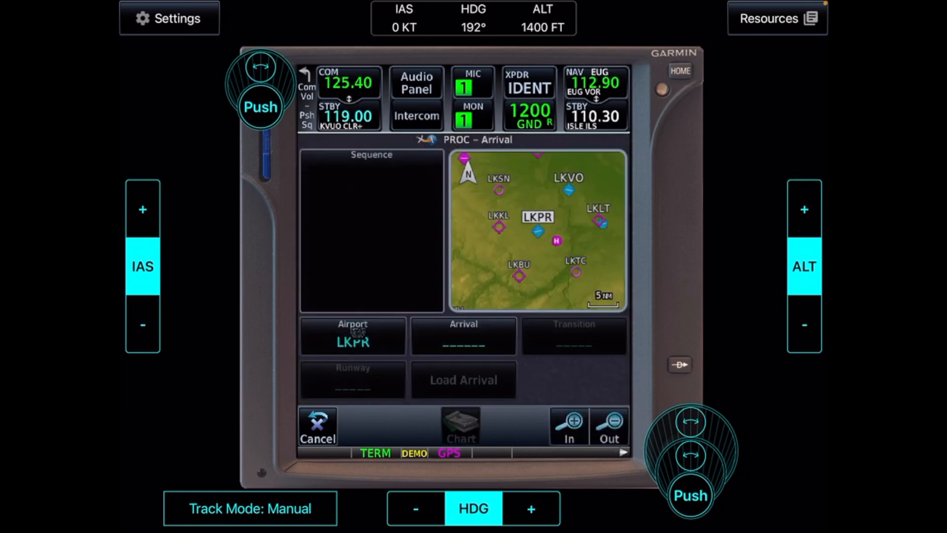
Choose the GOLO3P arrival with GOLOP transition and runway RW12
{"action": "left_click", "coordinate": [464, 335]}
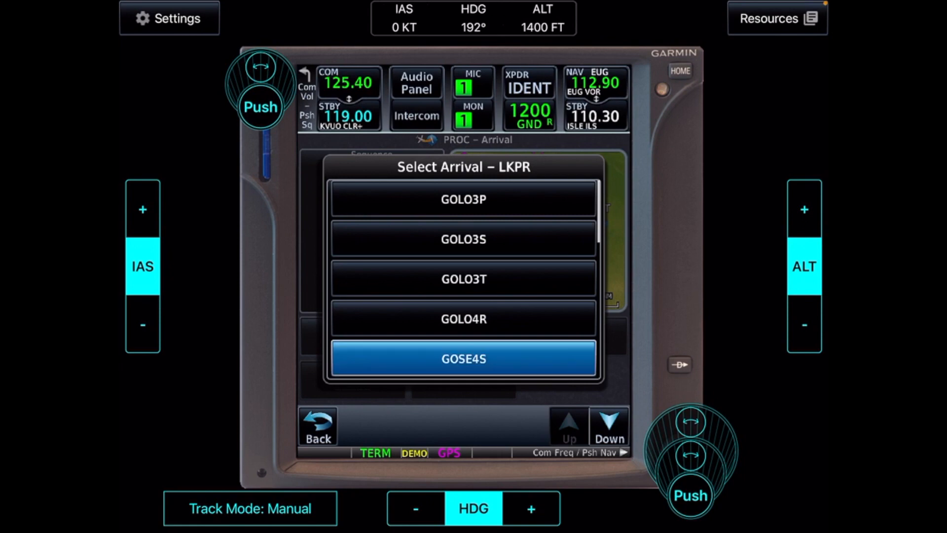
{"action": "left_click", "coordinate": [463, 359]}
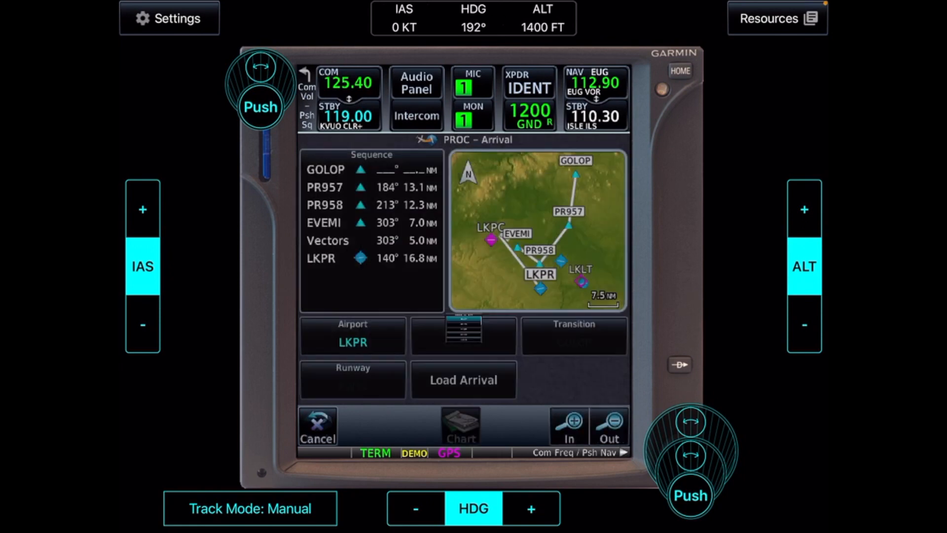
{"action": "left_click", "coordinate": [574, 336]}
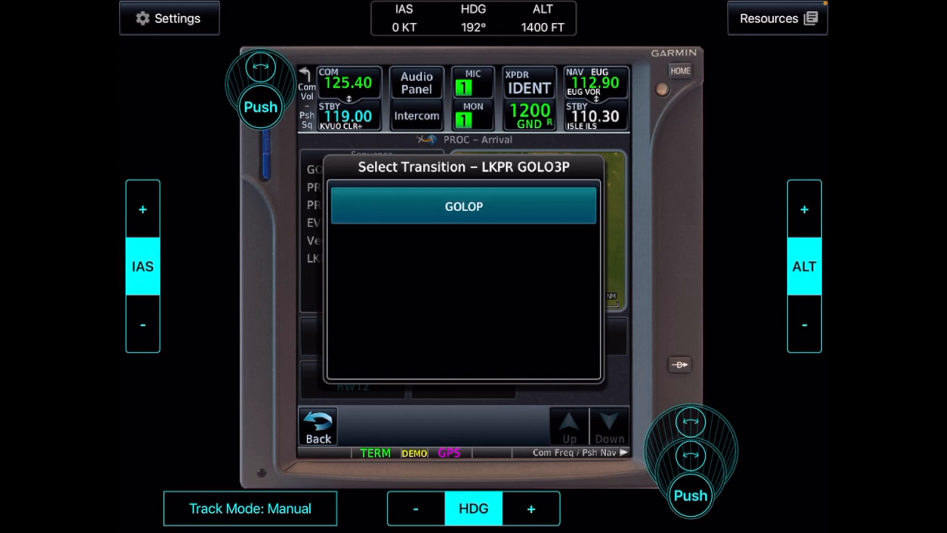
{"action": "left_click", "coordinate": [464, 207]}
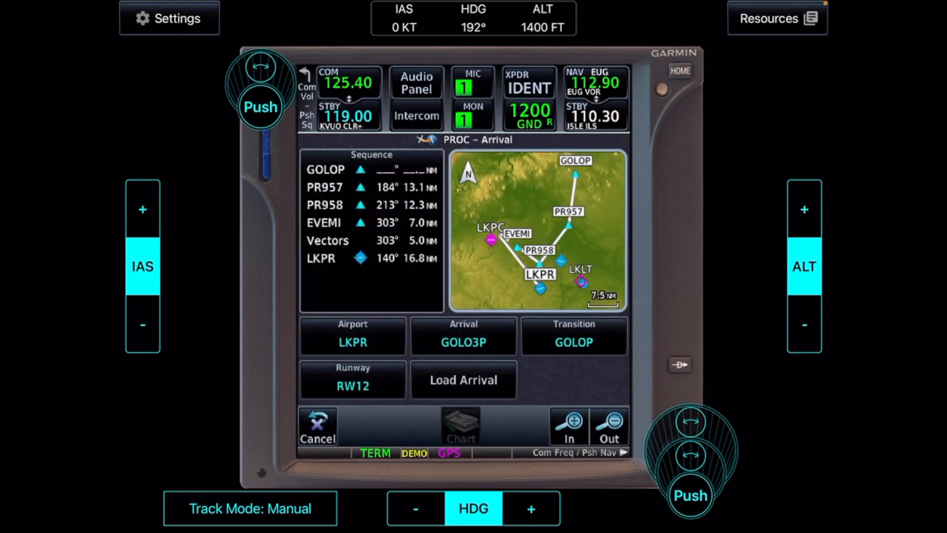
{"action": "left_click", "coordinate": [353, 380]}
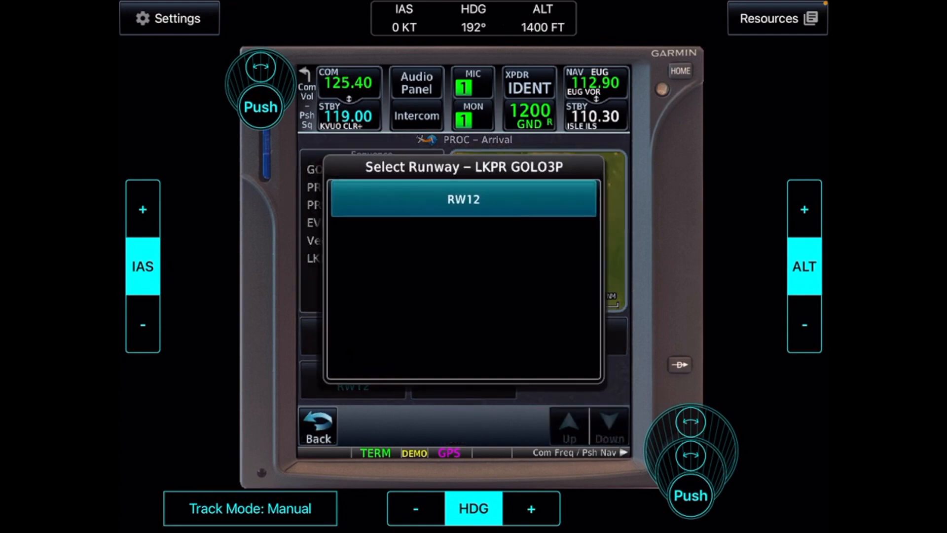
{"action": "left_click", "coordinate": [464, 199]}
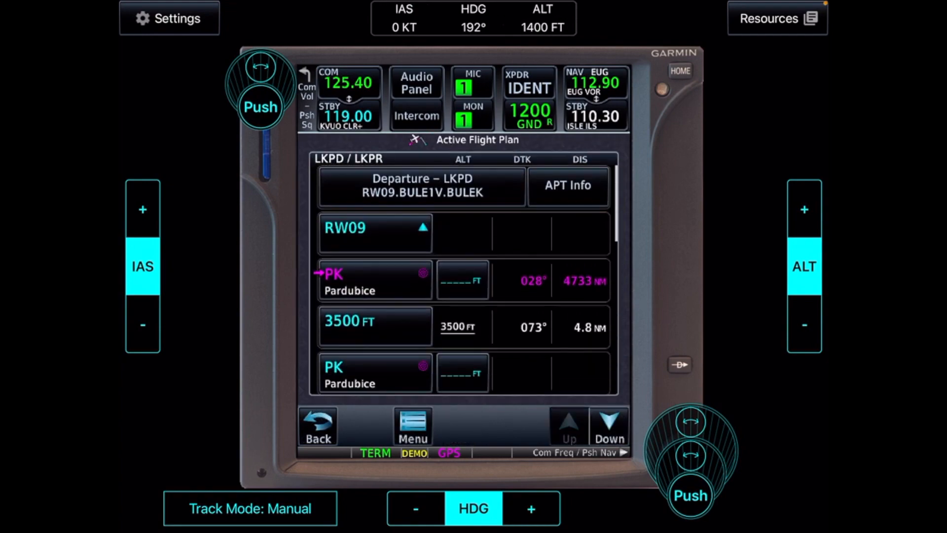
View the arrival legs, then LKPR airport info and procedures, and return to the flight plan
{"action": "left_click", "coordinate": [608, 425]}
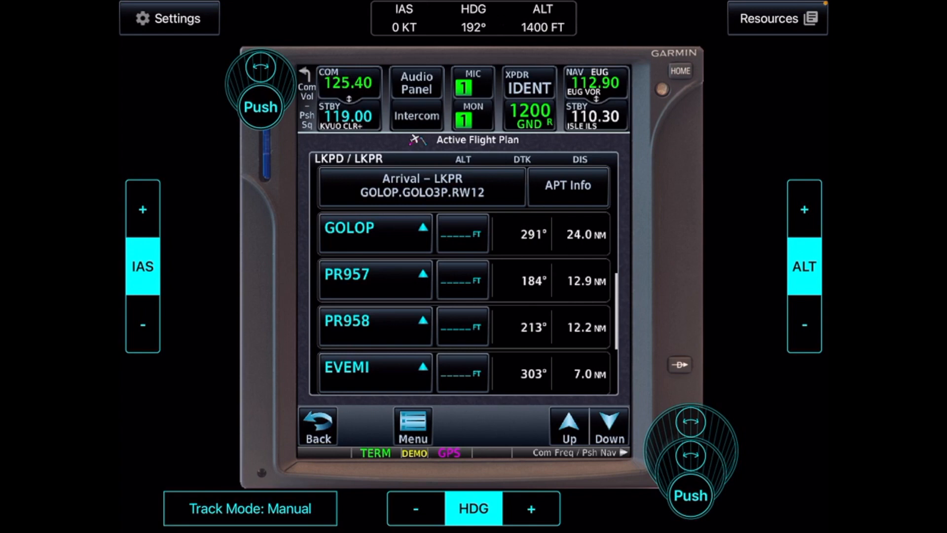
{"action": "left_click", "coordinate": [568, 186]}
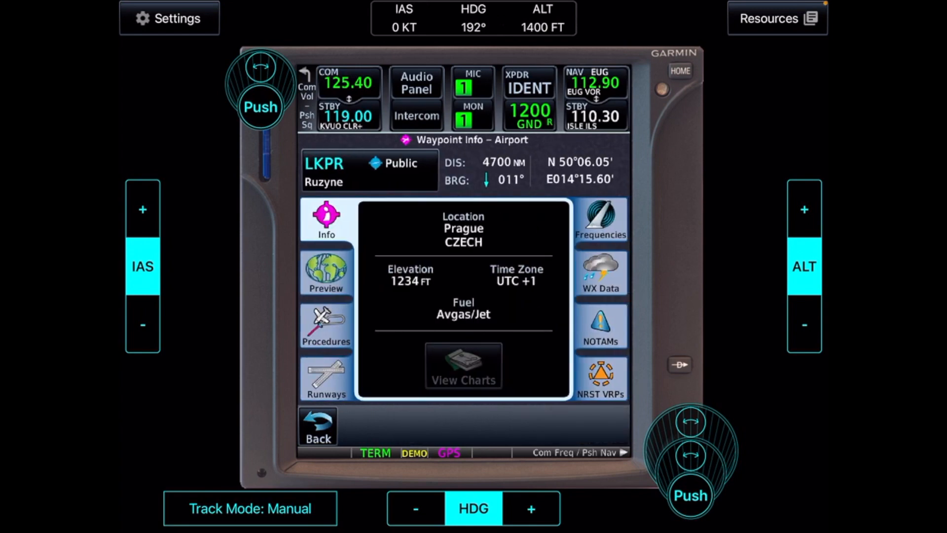
{"action": "left_click", "coordinate": [325, 272]}
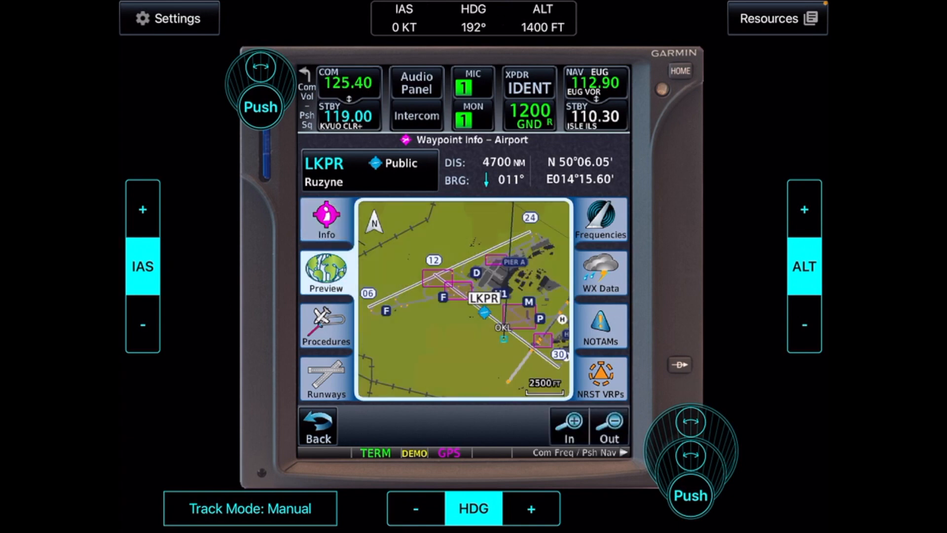
{"action": "left_click", "coordinate": [326, 324]}
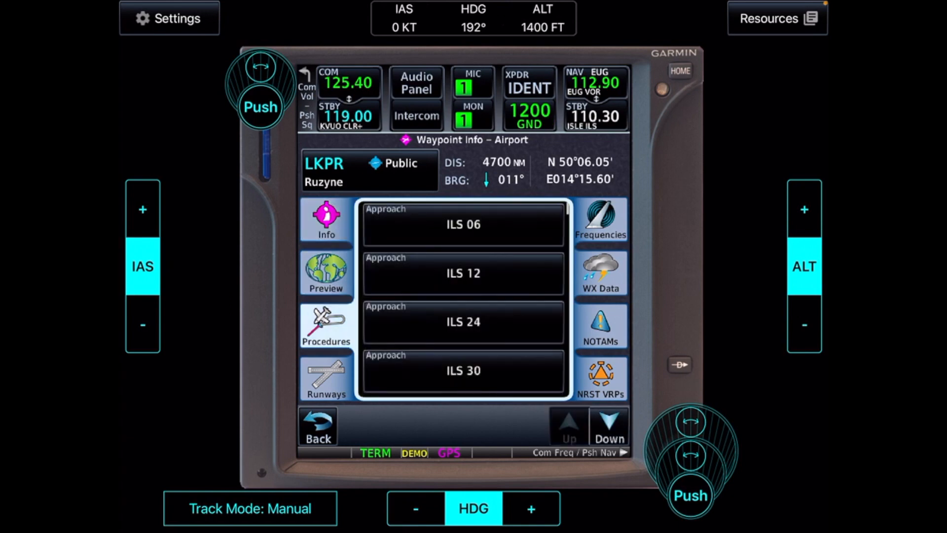
{"action": "left_click", "coordinate": [601, 222]}
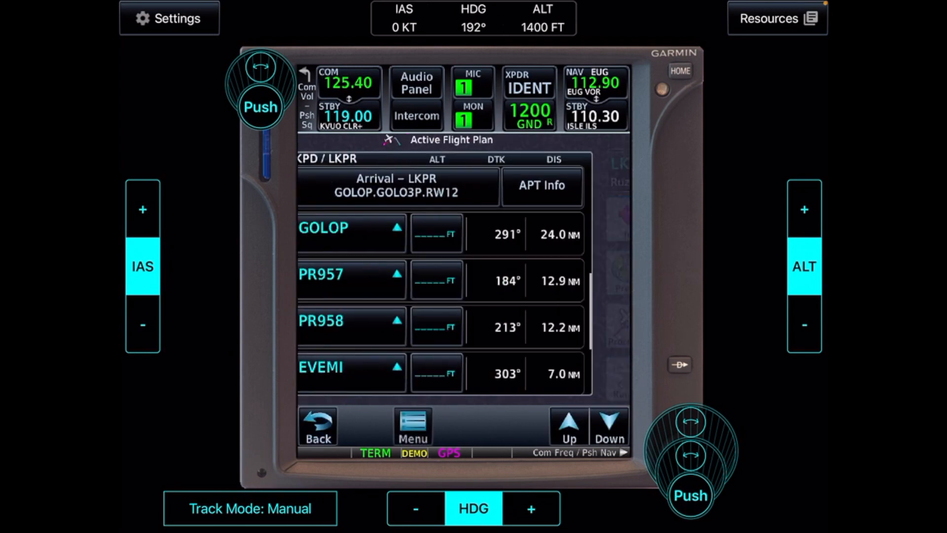
Review the arrival legs ending in vectors and open the LKPR approach setup
{"action": "left_click", "coordinate": [401, 186]}
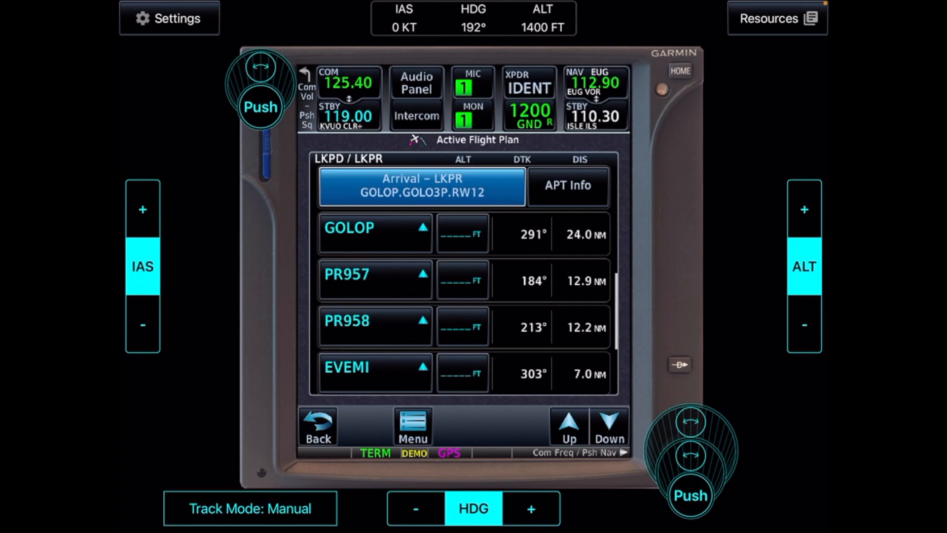
{"action": "left_click", "coordinate": [421, 186]}
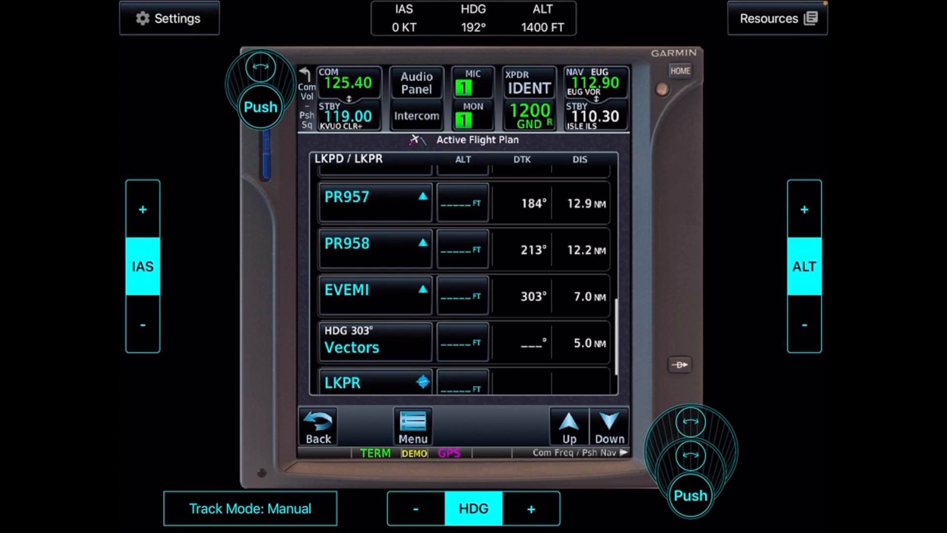
{"action": "left_click", "coordinate": [608, 426]}
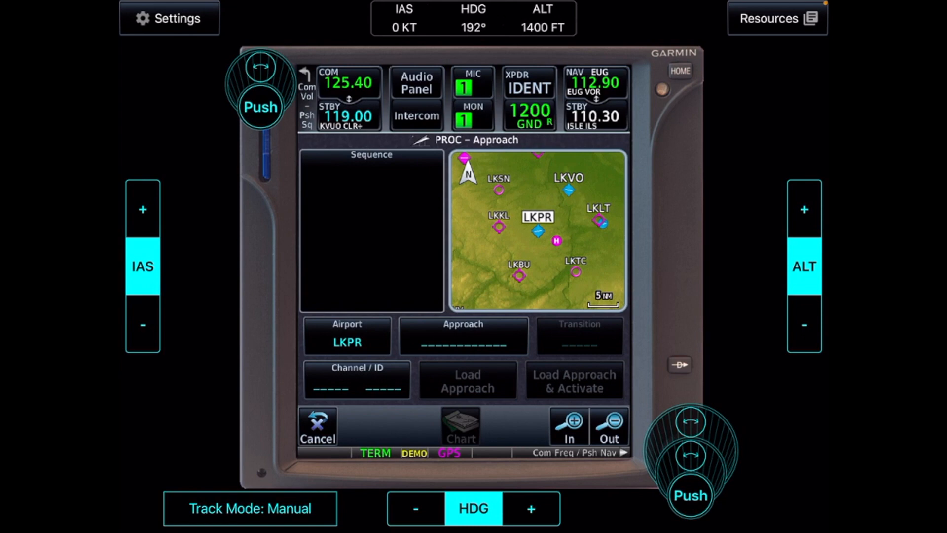
Page through the LKPR approach list, including visual and RNAV LPV approaches, then back out
{"action": "left_click", "coordinate": [463, 336]}
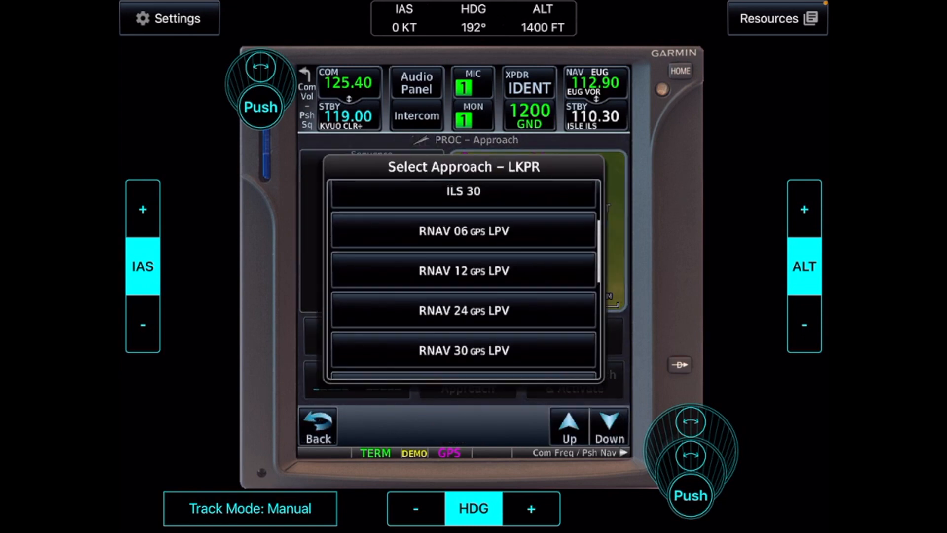
{"action": "left_click", "coordinate": [568, 425]}
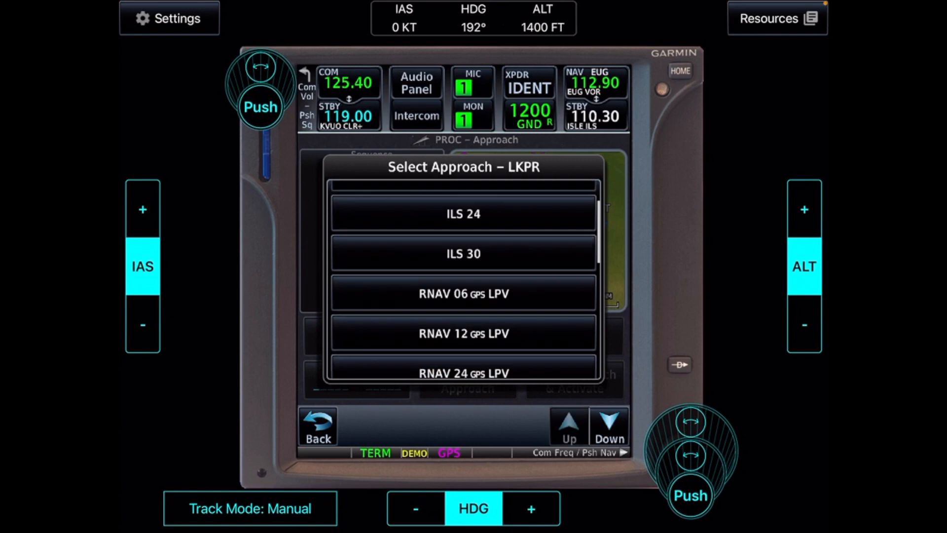
{"action": "left_click", "coordinate": [609, 426]}
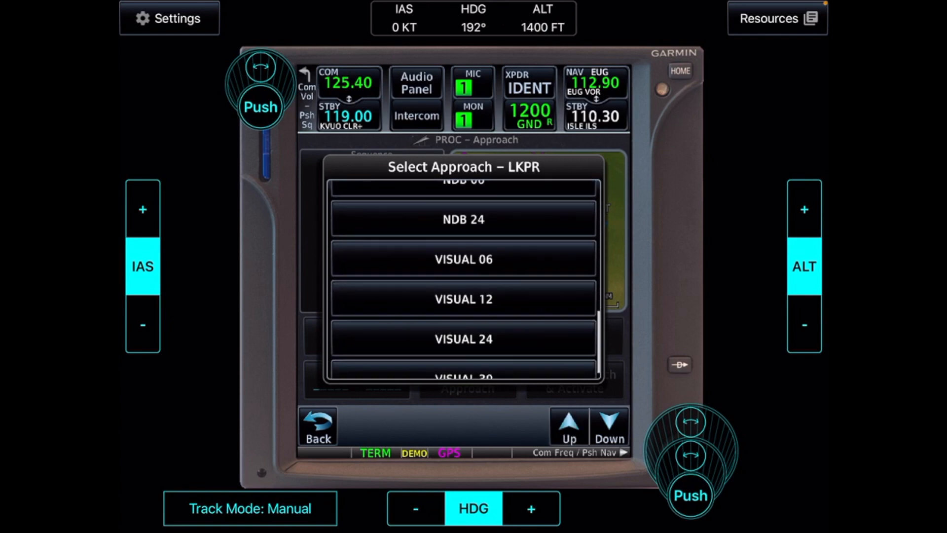
{"action": "left_click", "coordinate": [570, 426]}
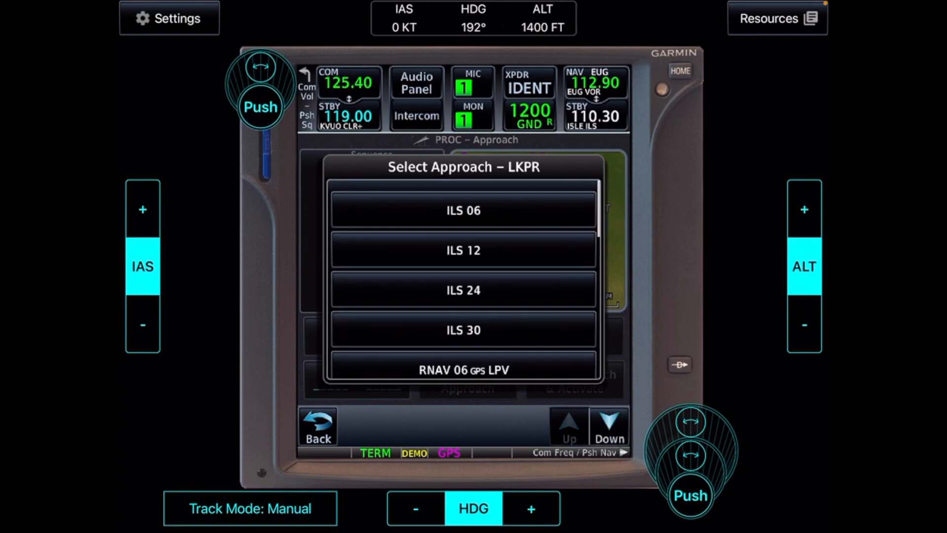
{"action": "left_click", "coordinate": [610, 426]}
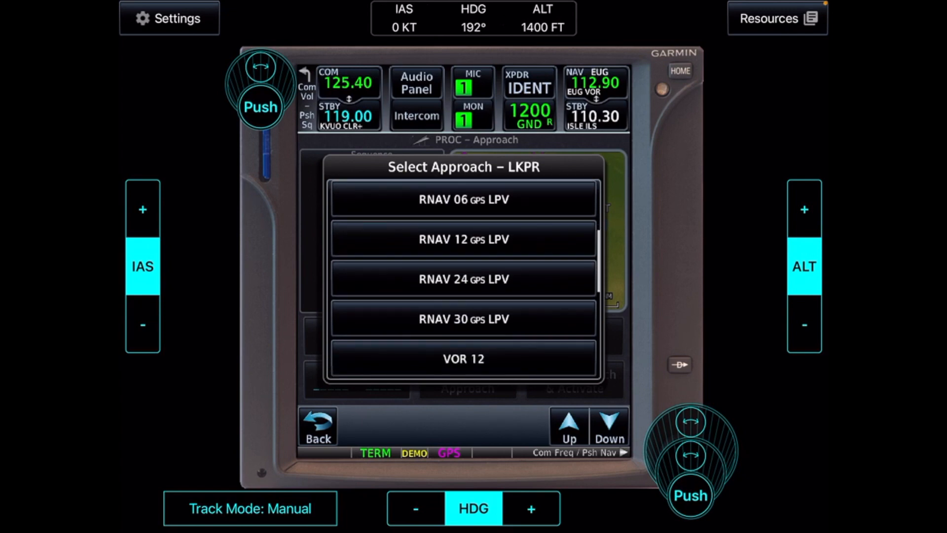
{"action": "left_click", "coordinate": [569, 426]}
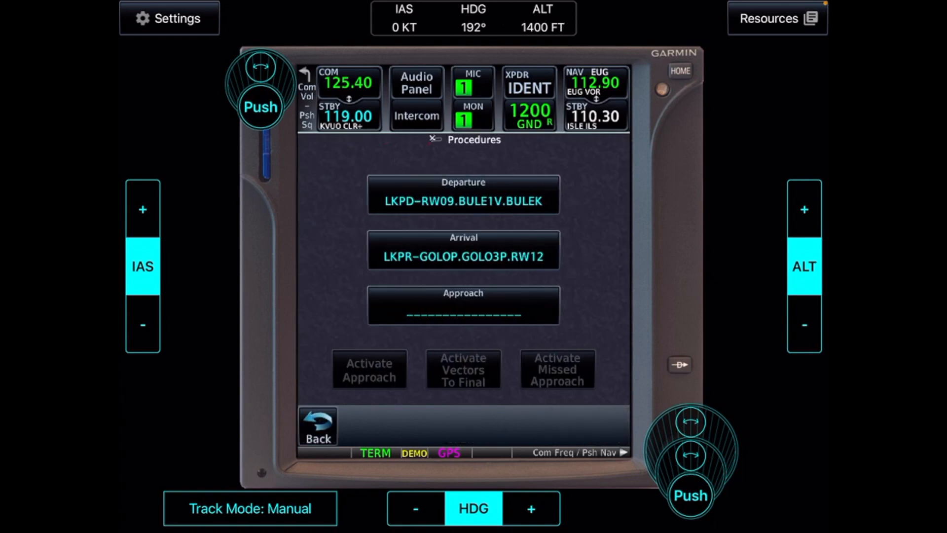
From System > GPS Status > SBAS, turn off MSAS and GAGAN, then go Home
{"action": "left_click", "coordinate": [683, 70]}
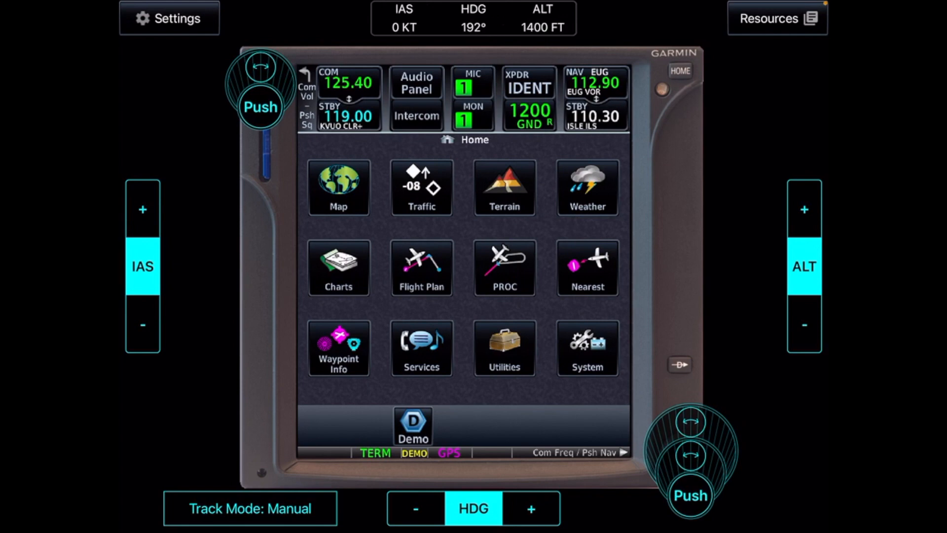
{"action": "left_click", "coordinate": [587, 349]}
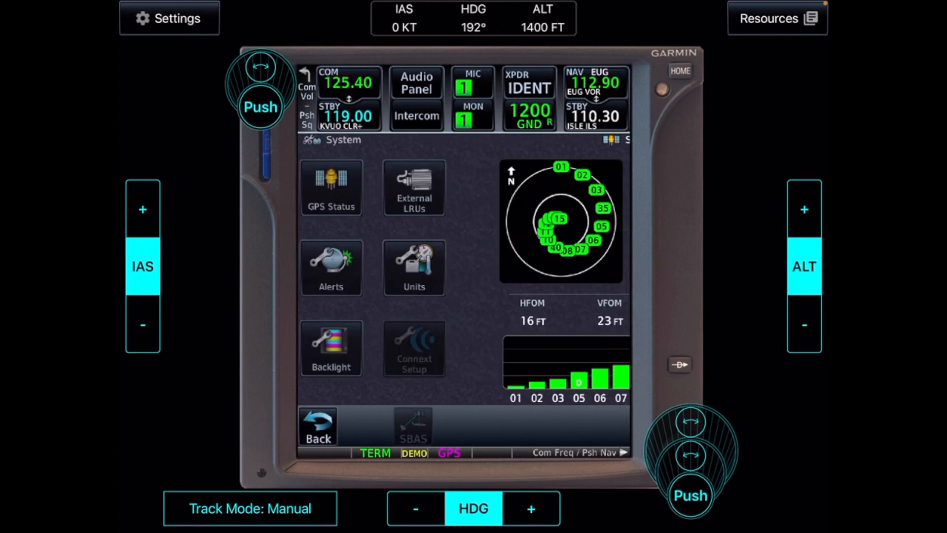
{"action": "left_click", "coordinate": [331, 187]}
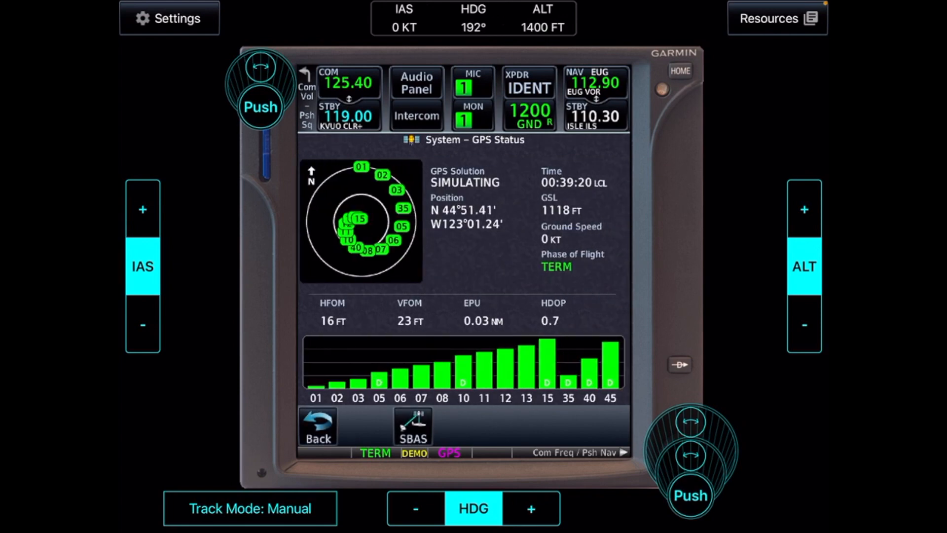
{"action": "left_click", "coordinate": [411, 428]}
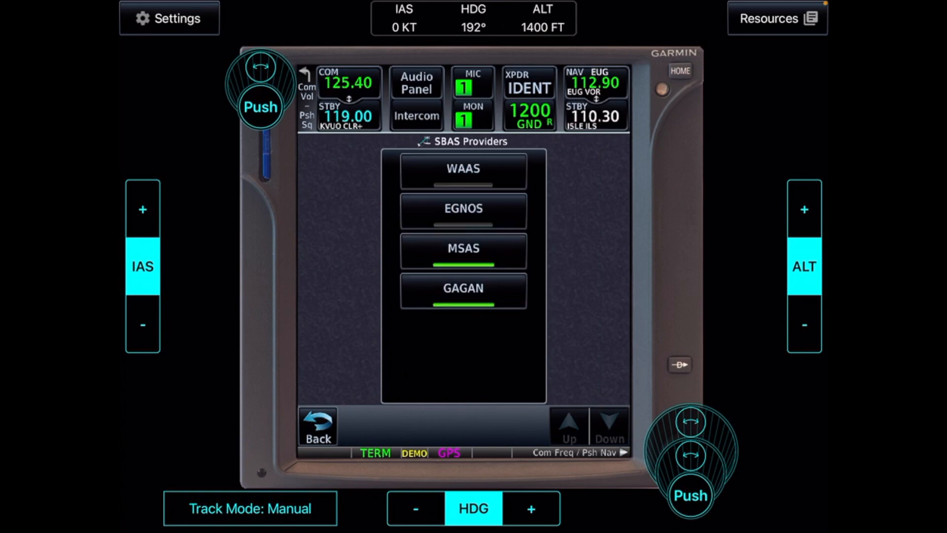
{"action": "left_click", "coordinate": [464, 170]}
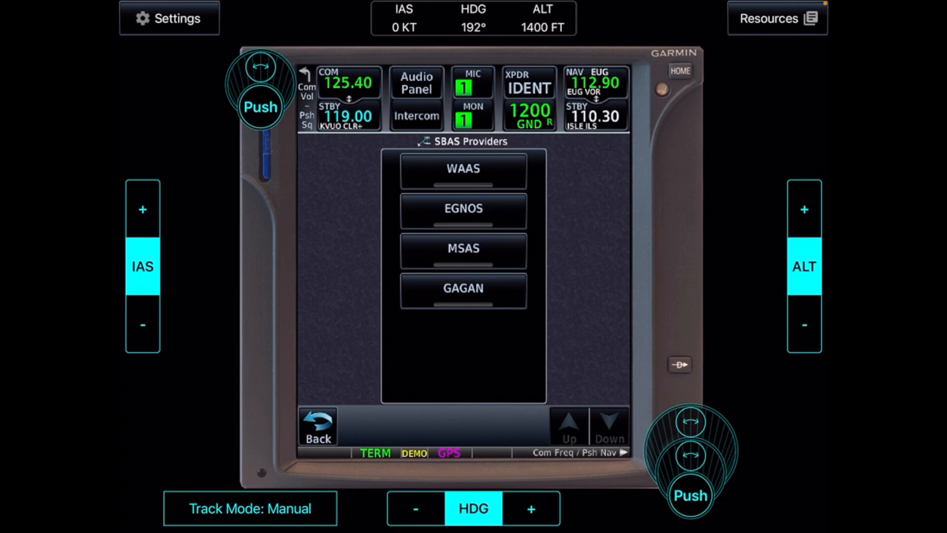
{"action": "left_click", "coordinate": [318, 431]}
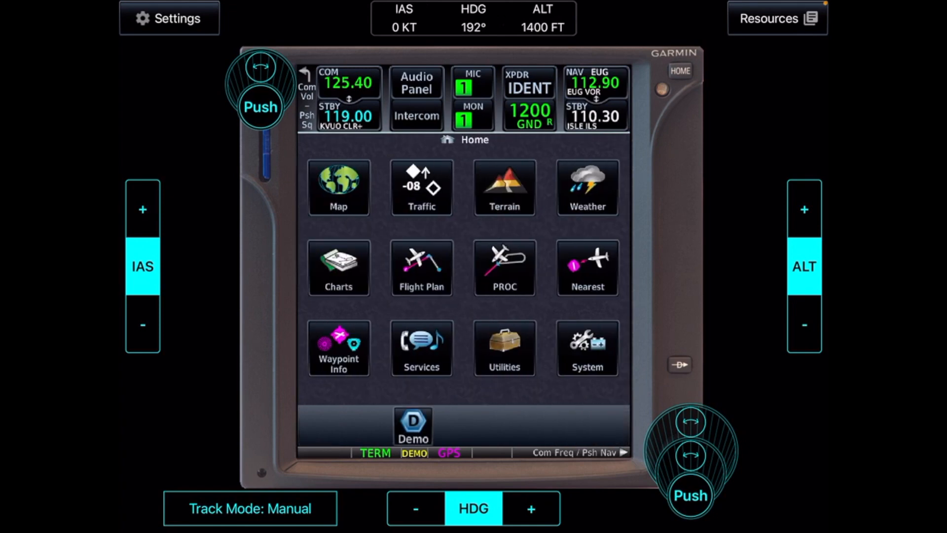
{"action": "left_click", "coordinate": [504, 268]}
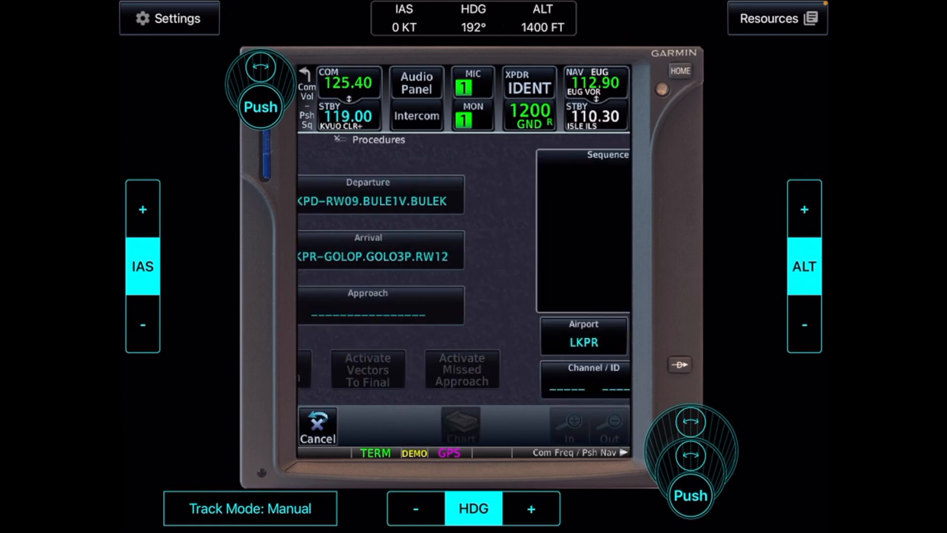
{"action": "left_click", "coordinate": [377, 306]}
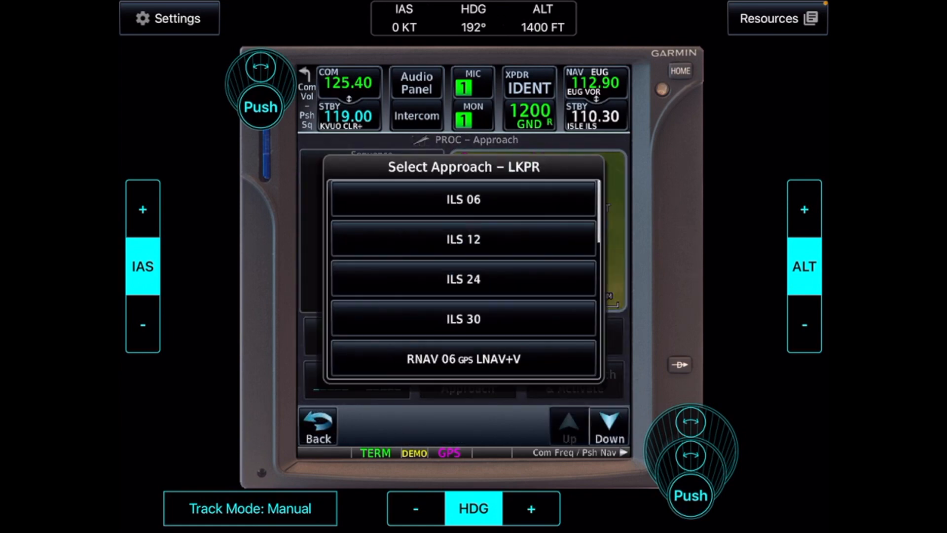
{"action": "left_click", "coordinate": [607, 426]}
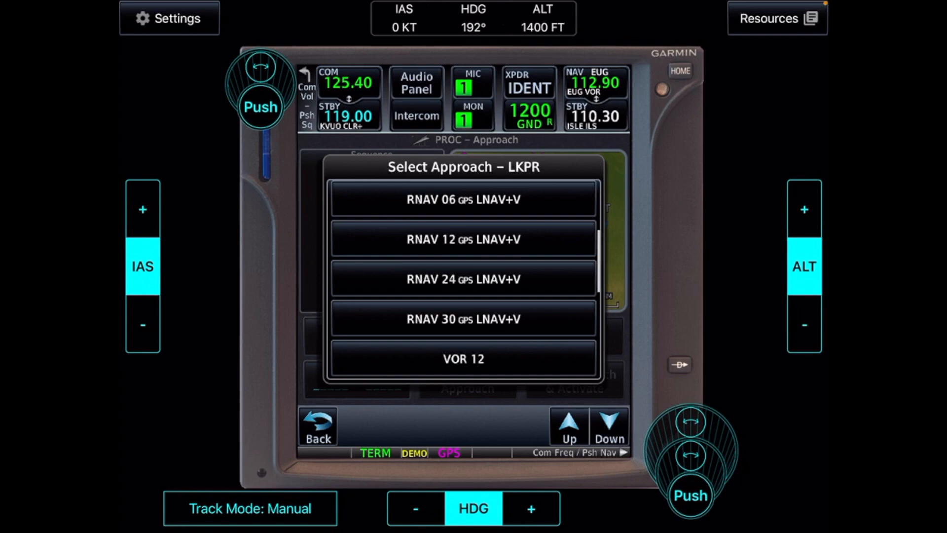
{"action": "left_click", "coordinate": [464, 281]}
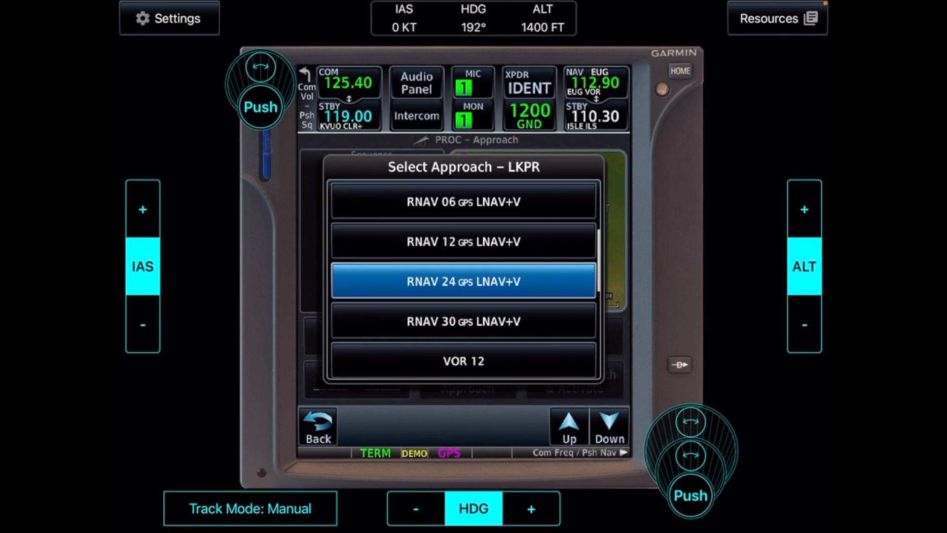
{"action": "left_click", "coordinate": [568, 426]}
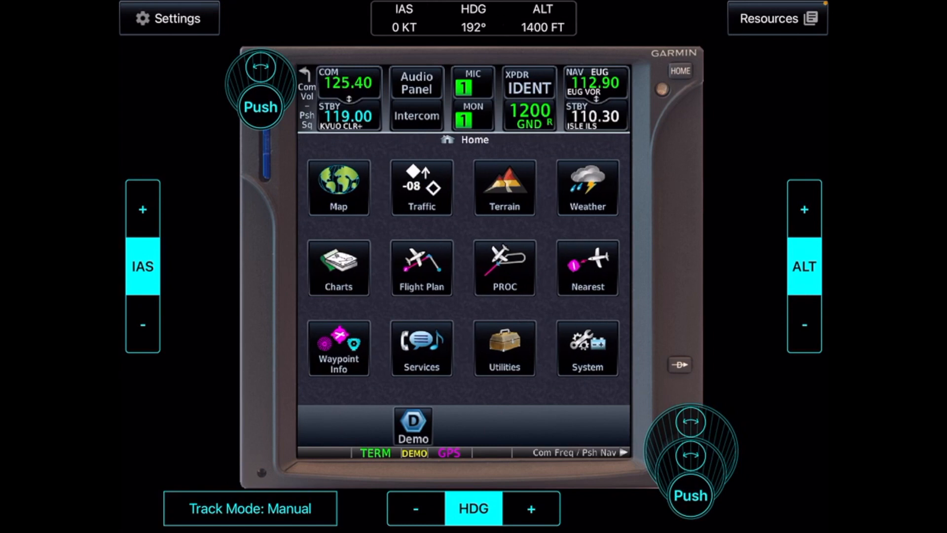
Recheck GPS status and SBAS settings, then open the Procedures page
{"action": "left_click", "coordinate": [505, 268]}
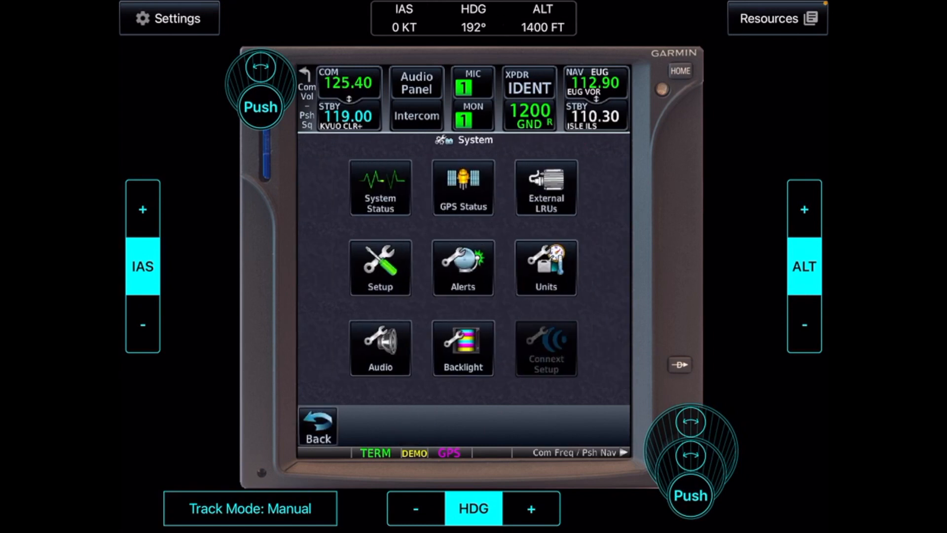
{"action": "left_click", "coordinate": [464, 187]}
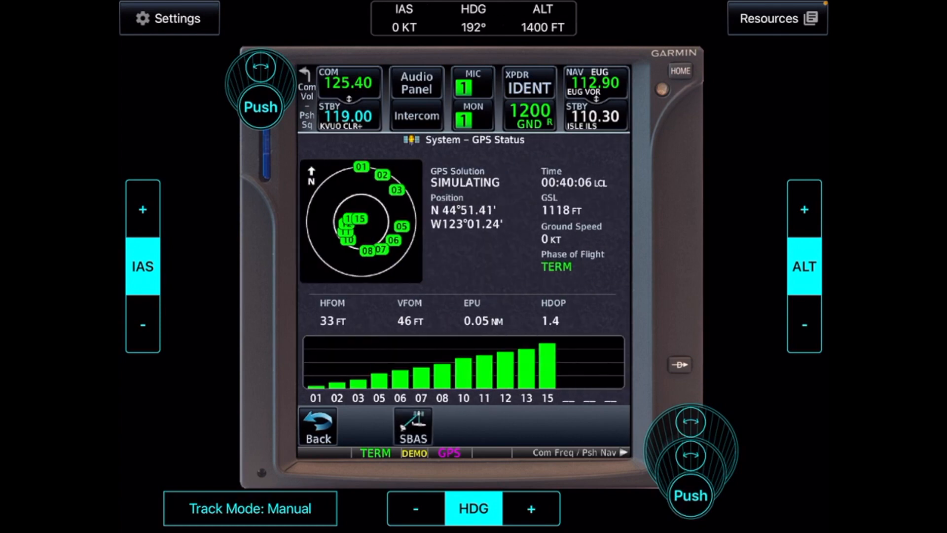
{"action": "left_click", "coordinate": [413, 427]}
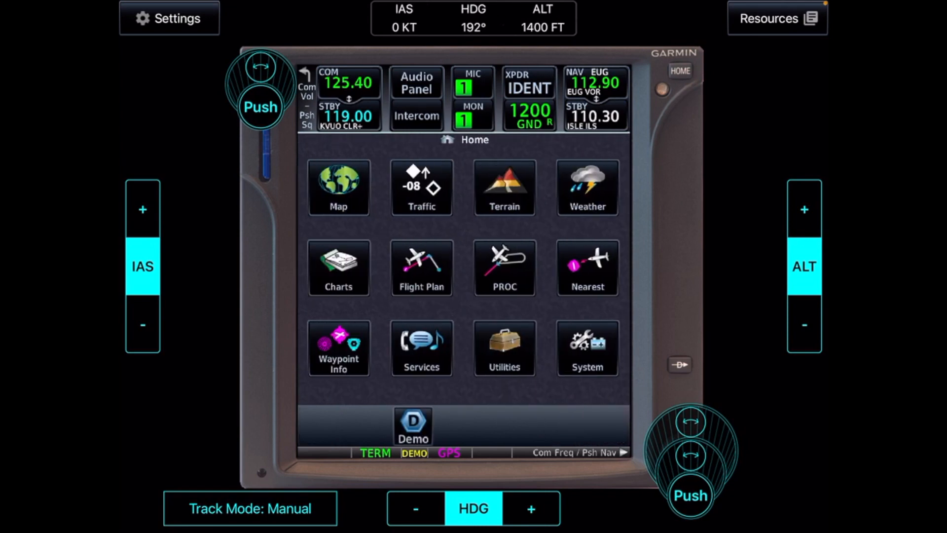
{"action": "left_click", "coordinate": [505, 267]}
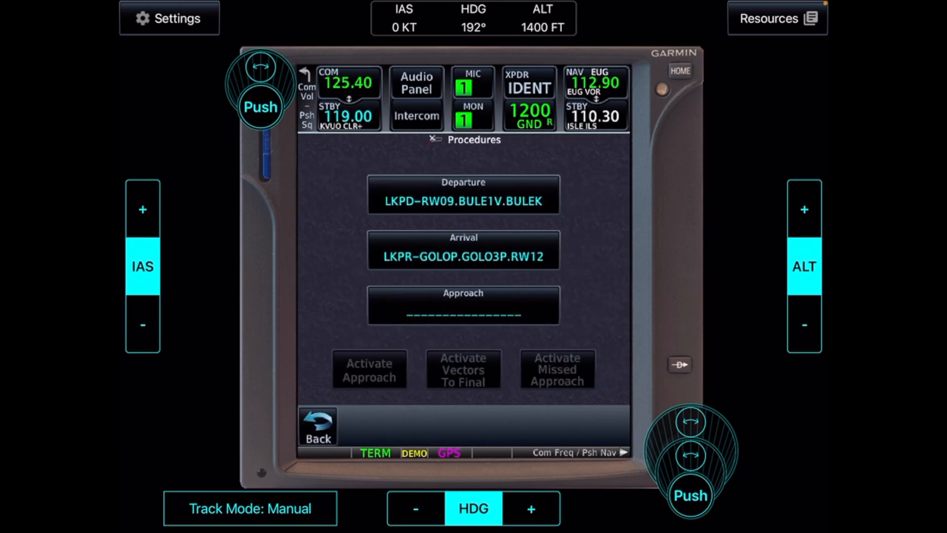
Select the LKPR RNAV 12 LPV approach, trying SOMIS before settling on the Vectors transition
{"action": "left_click", "coordinate": [463, 305]}
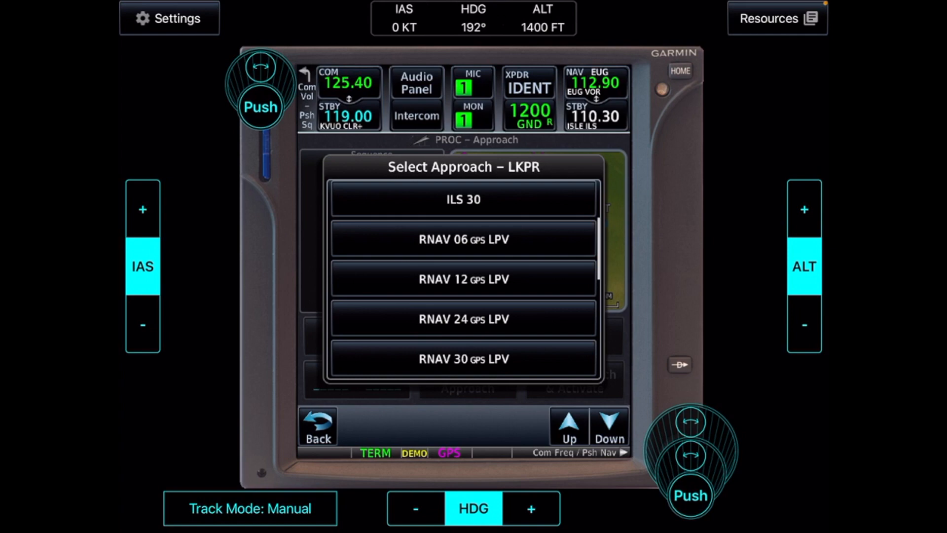
{"action": "left_click", "coordinate": [463, 279]}
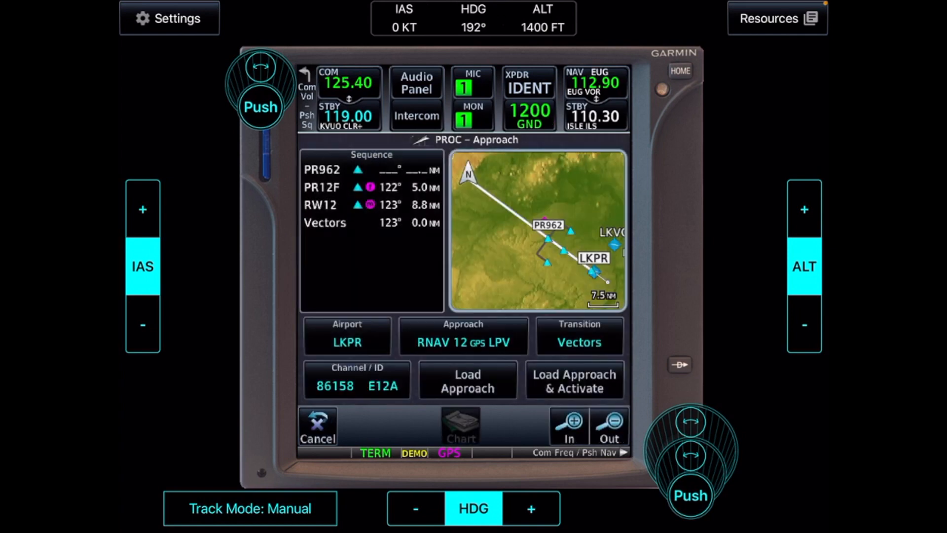
{"action": "left_click", "coordinate": [578, 342]}
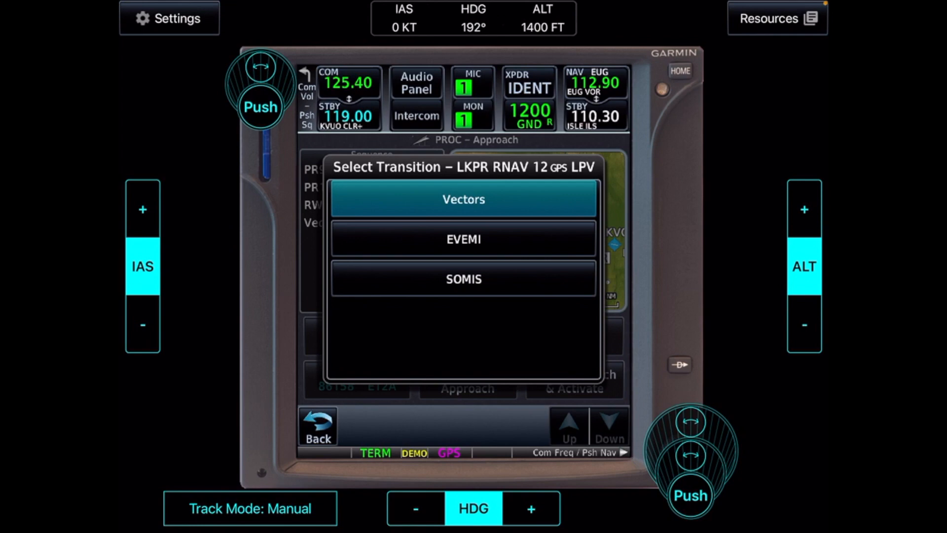
{"action": "left_click", "coordinate": [463, 239]}
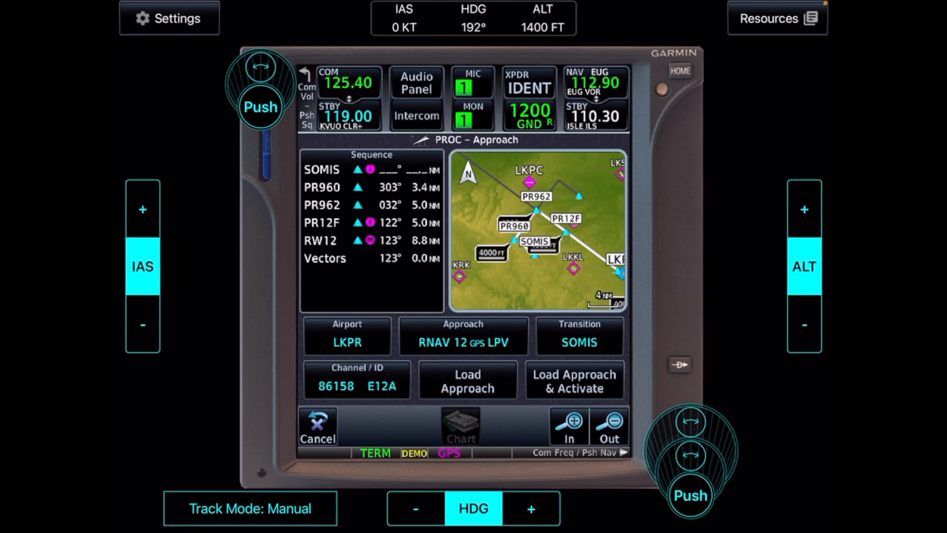
{"action": "left_click", "coordinate": [579, 336]}
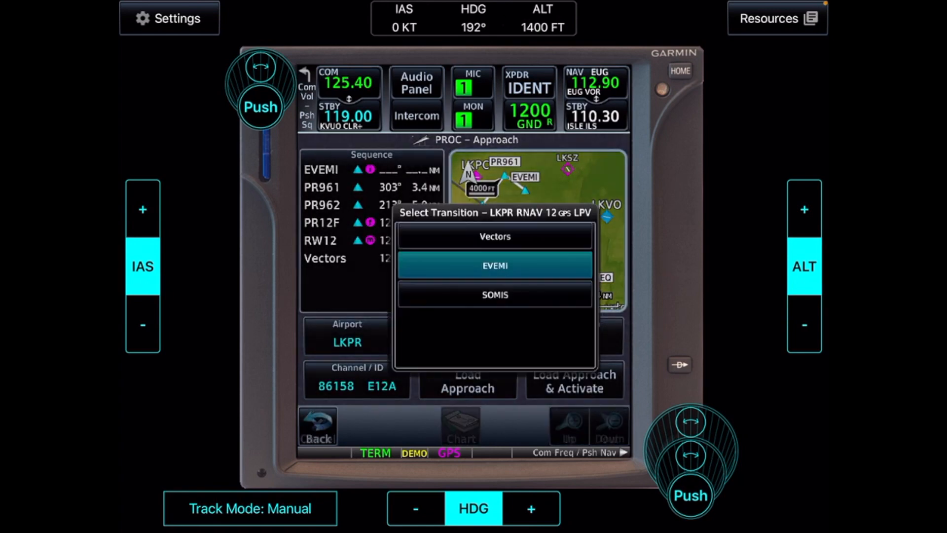
{"action": "left_click", "coordinate": [495, 236]}
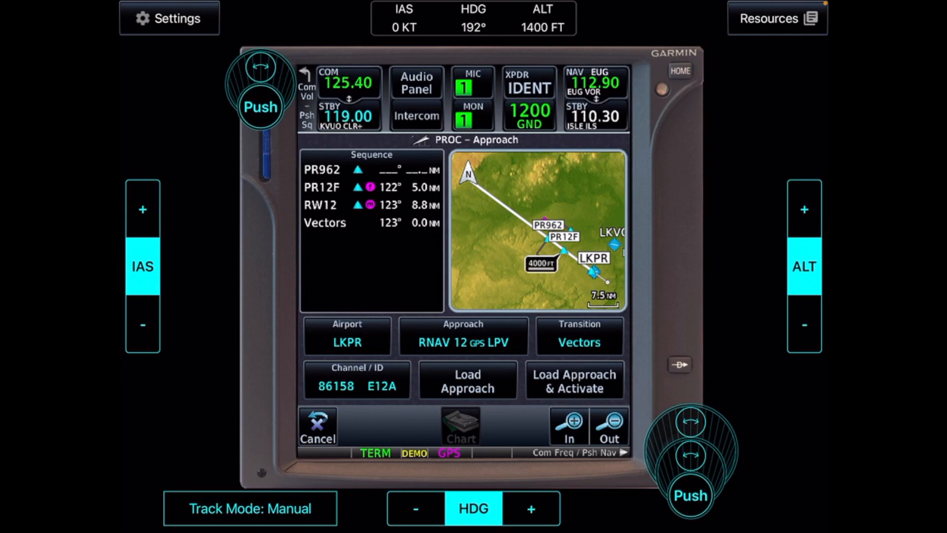
{"action": "left_click", "coordinate": [357, 380]}
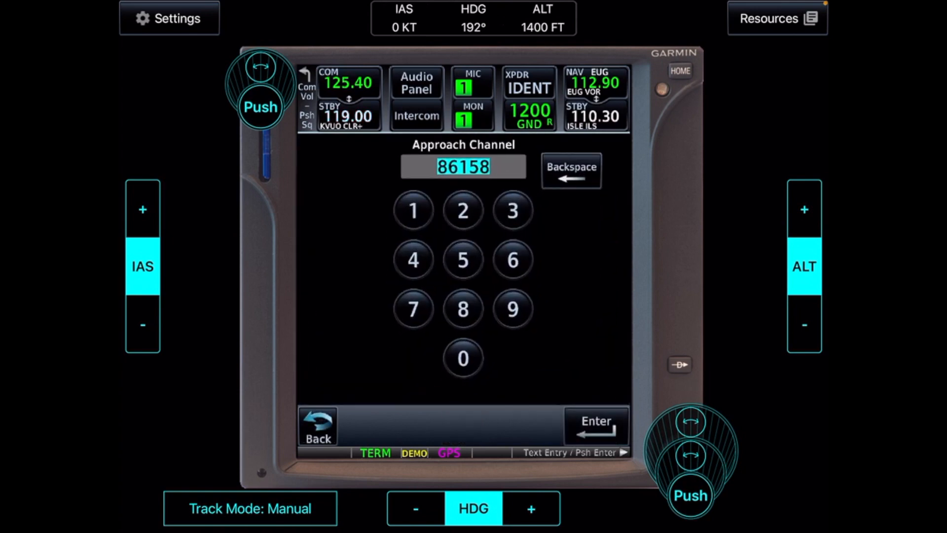
Leave the approach channel keypad so the RNAV 12 LPV approach can be loaded
{"action": "left_click", "coordinate": [595, 424]}
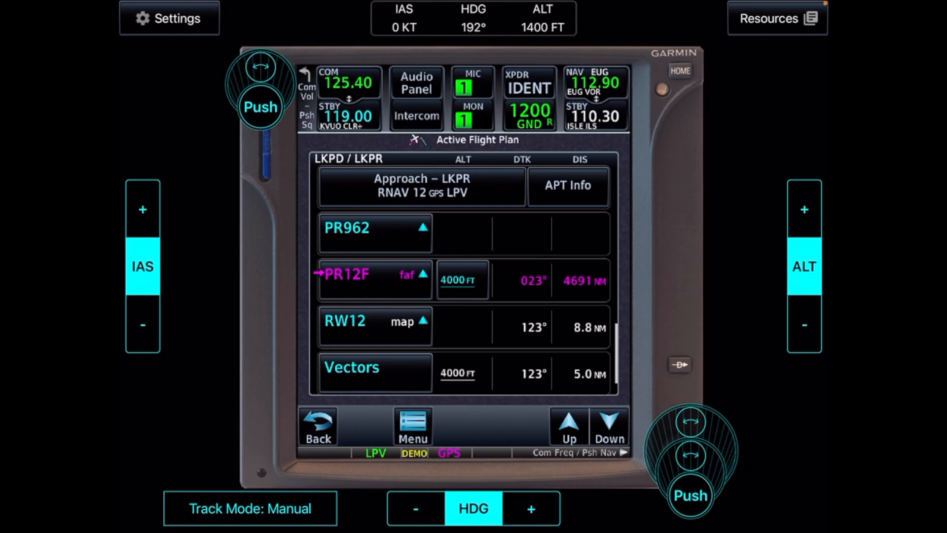
Scroll through the flight plan's approach legs down to Vectors, then go Home
{"action": "left_click", "coordinate": [609, 425]}
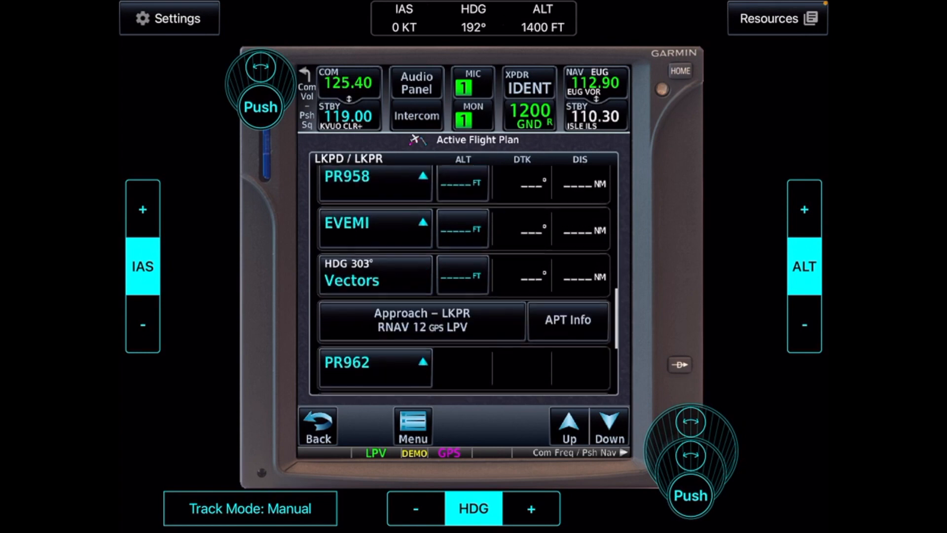
{"action": "left_click", "coordinate": [609, 425]}
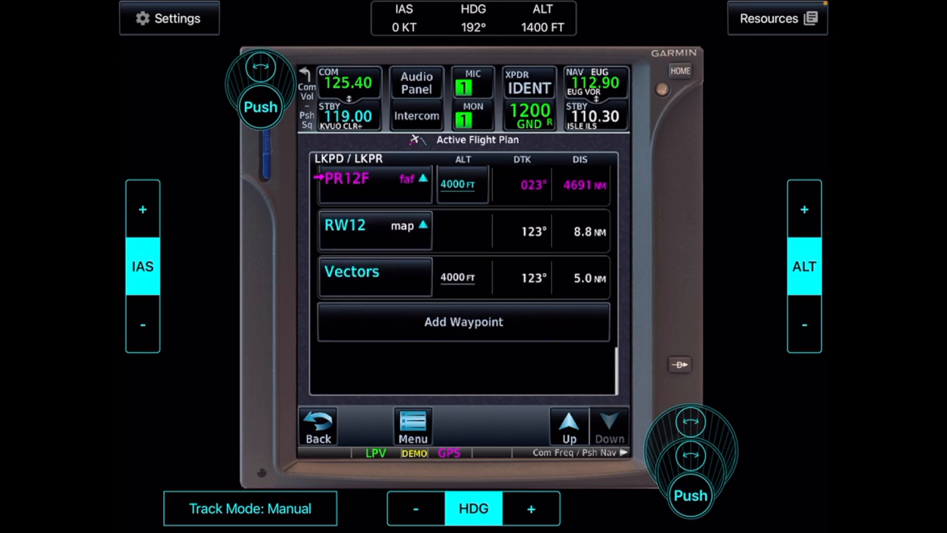
{"action": "left_click", "coordinate": [682, 71]}
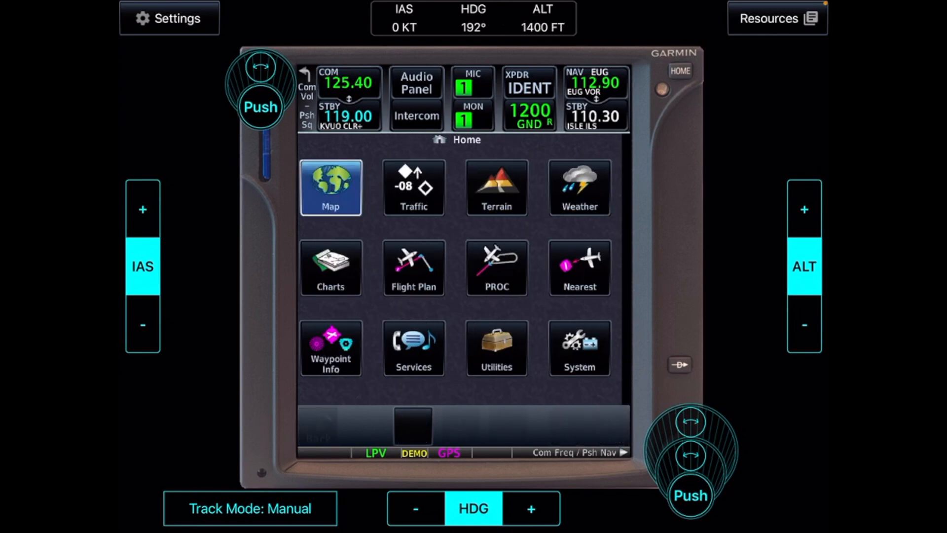
Place the aircraft on the moving map near RW12, 8.7 NM from PR12F
{"action": "left_click", "coordinate": [331, 187]}
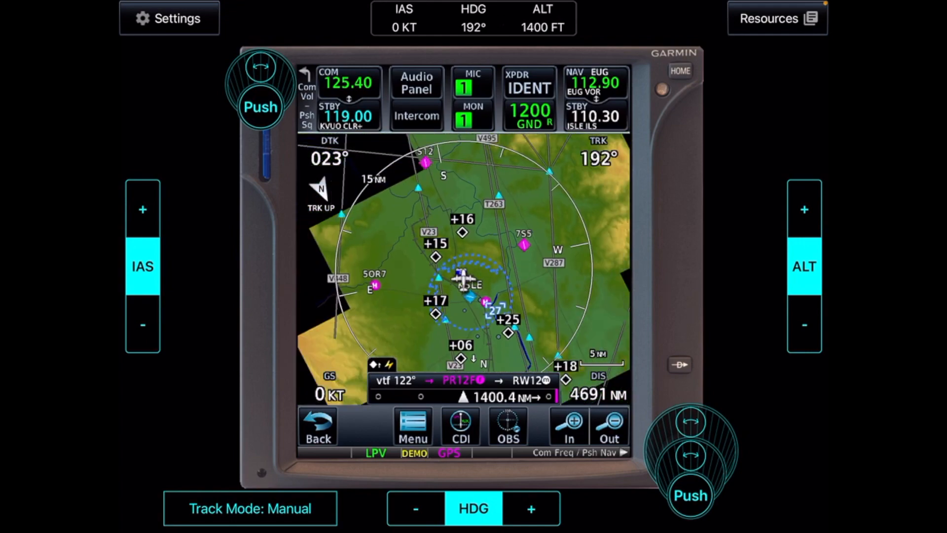
{"action": "left_click", "coordinate": [614, 427]}
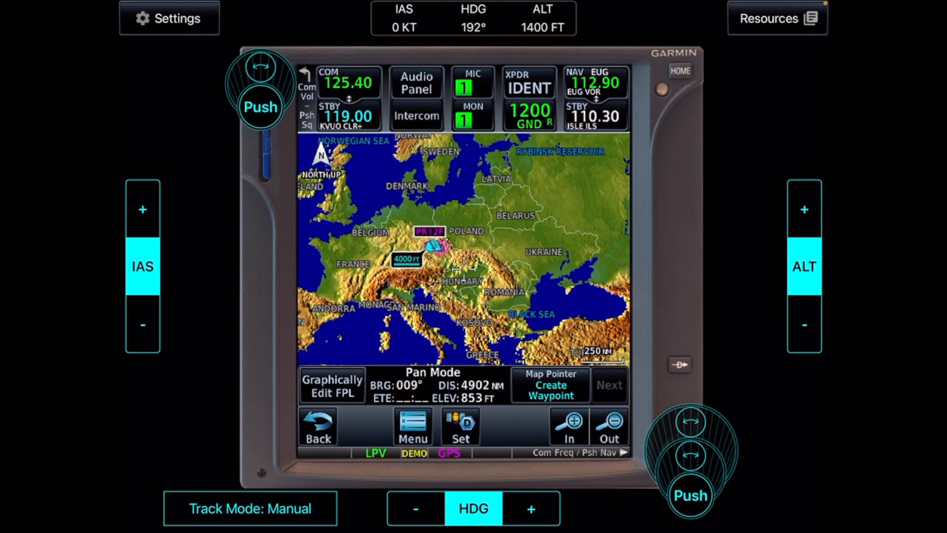
{"action": "left_click", "coordinate": [573, 425]}
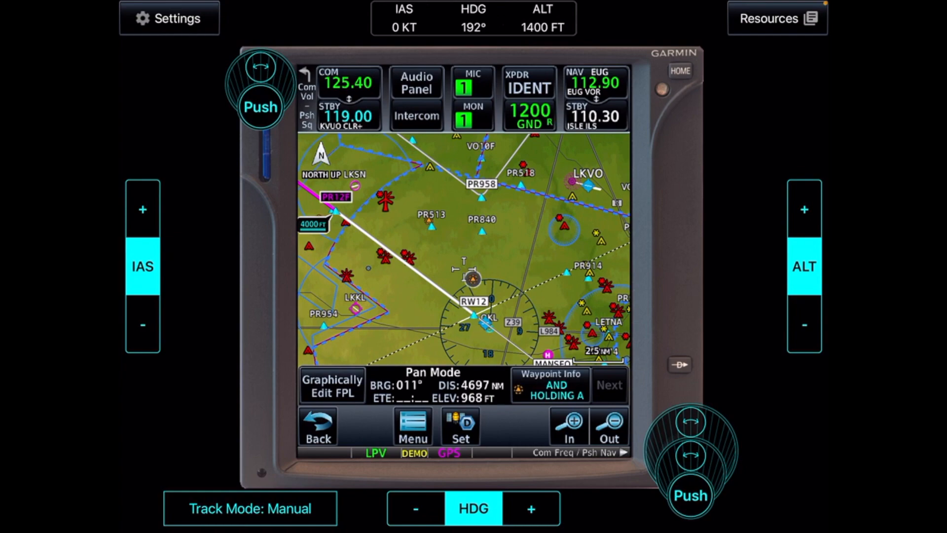
{"action": "left_click", "coordinate": [613, 425]}
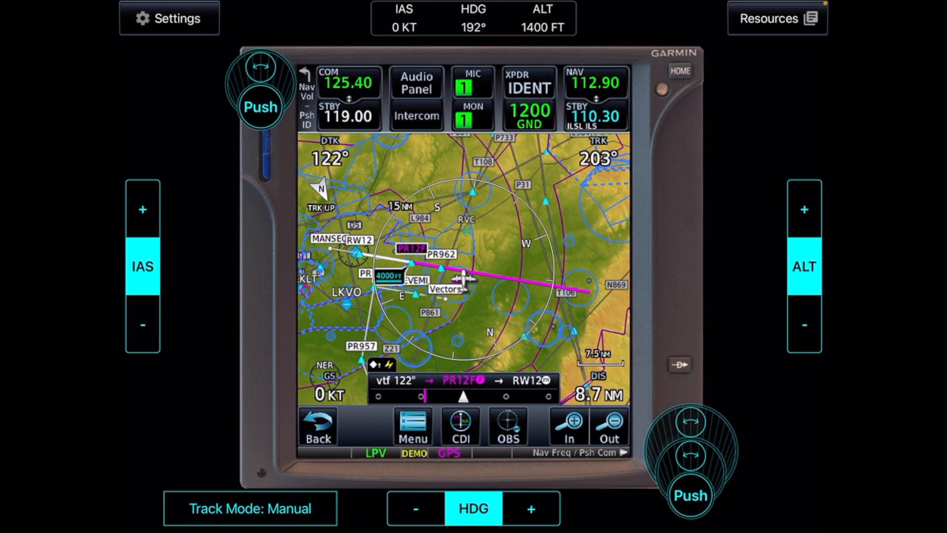
Make 110.30 ISLE ILS the active NAV frequency and set the CDI source to VLOC
{"action": "left_click", "coordinate": [599, 99]}
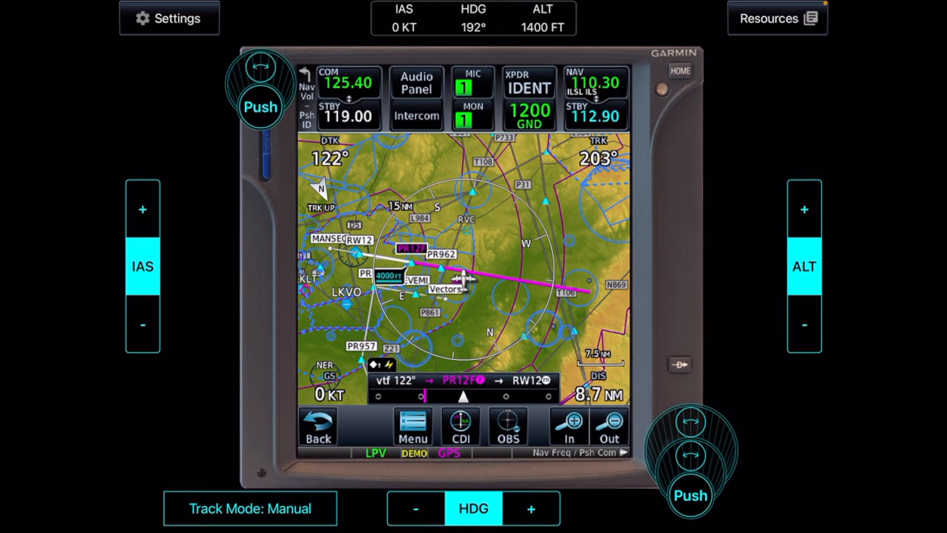
{"action": "left_click", "coordinate": [596, 114]}
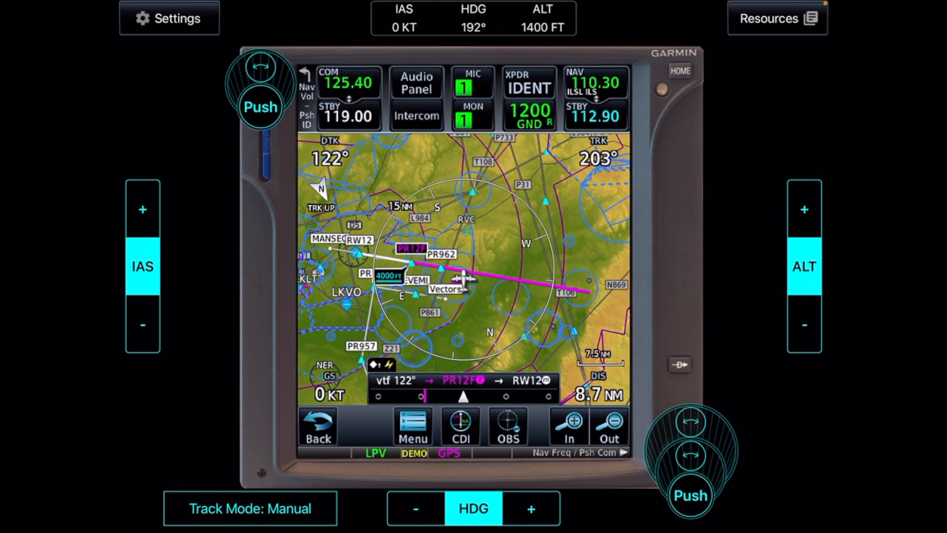
{"action": "left_click", "coordinate": [460, 427]}
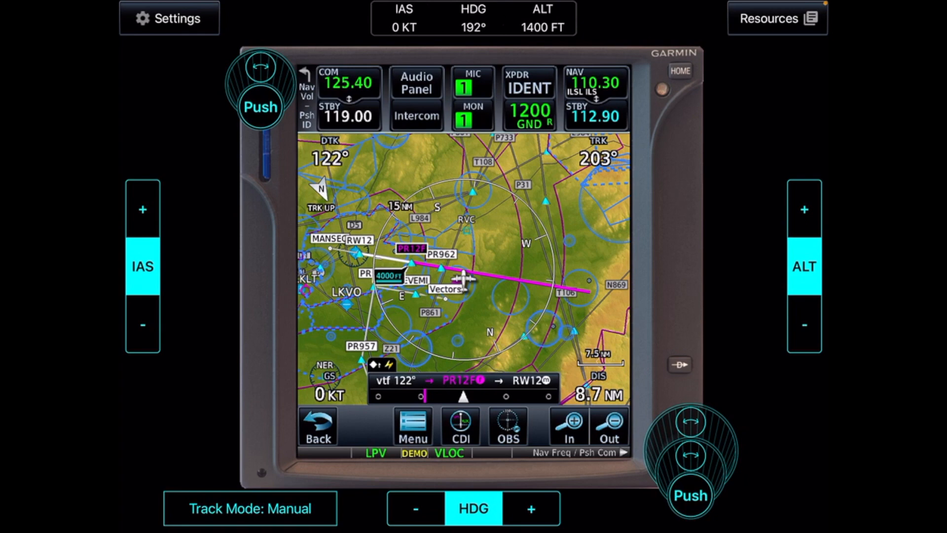
{"action": "left_click", "coordinate": [460, 427]}
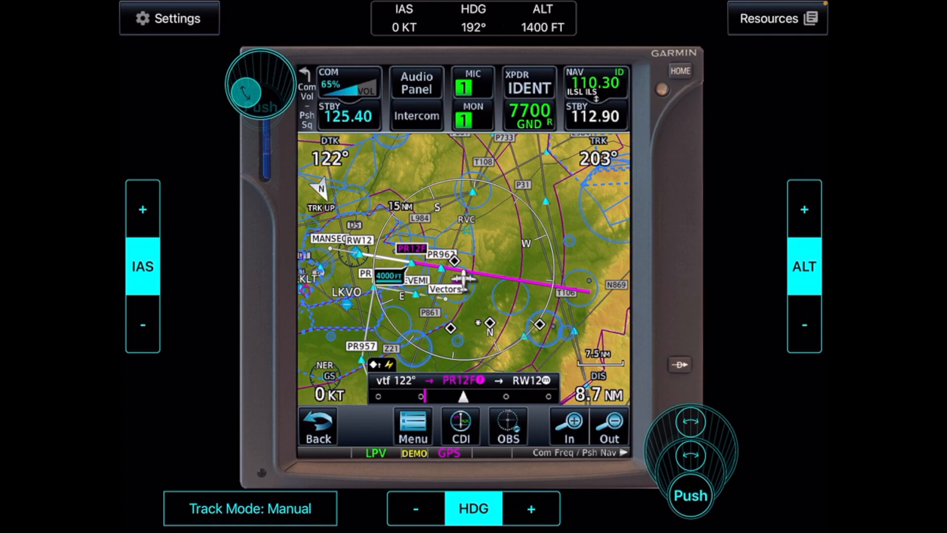
Swap the active and standby COM frequencies
{"action": "left_click", "coordinate": [258, 94]}
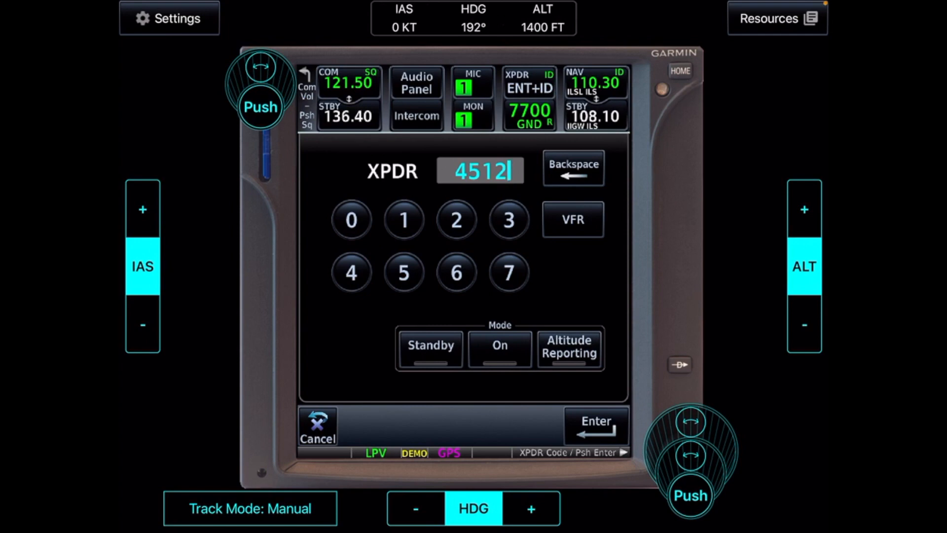
Confirm transponder squawk code 4512
{"action": "left_click", "coordinate": [596, 424]}
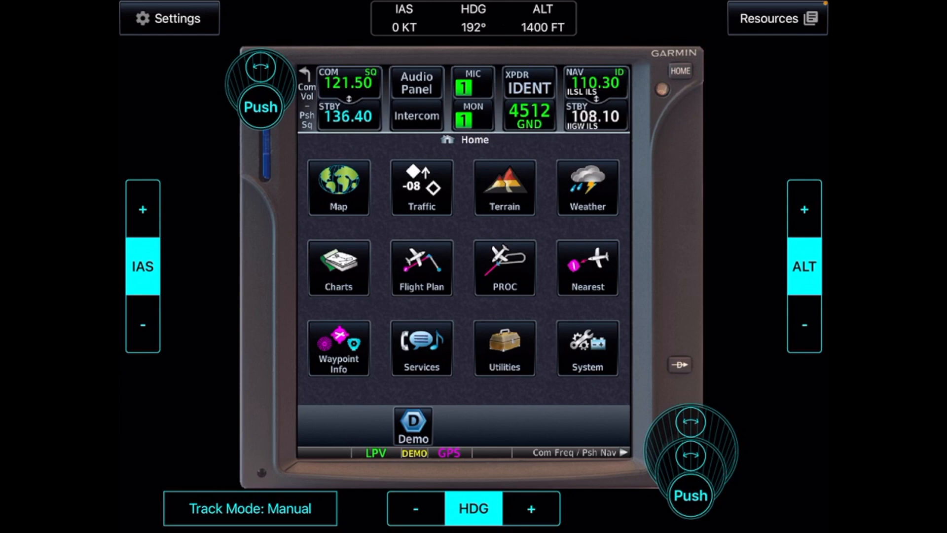
{"action": "left_click", "coordinate": [422, 268]}
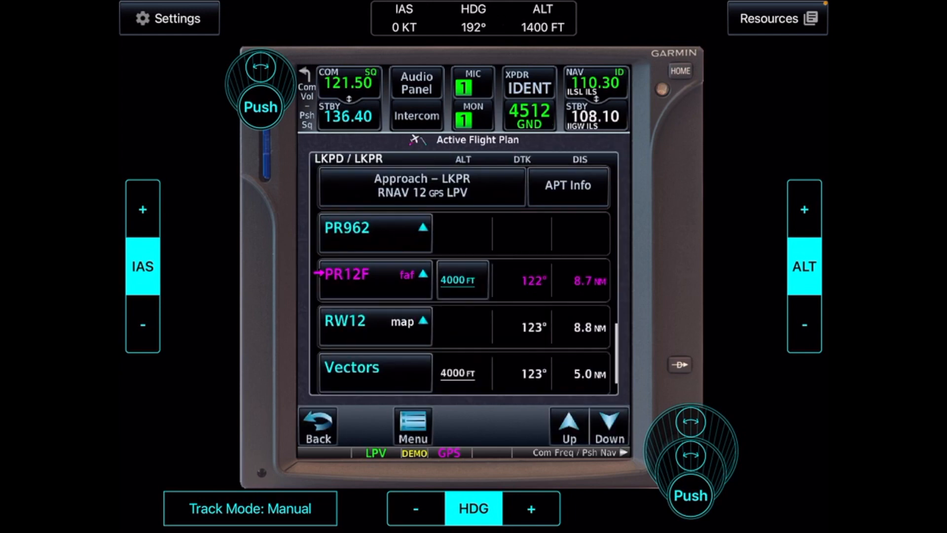
{"action": "left_click", "coordinate": [683, 71]}
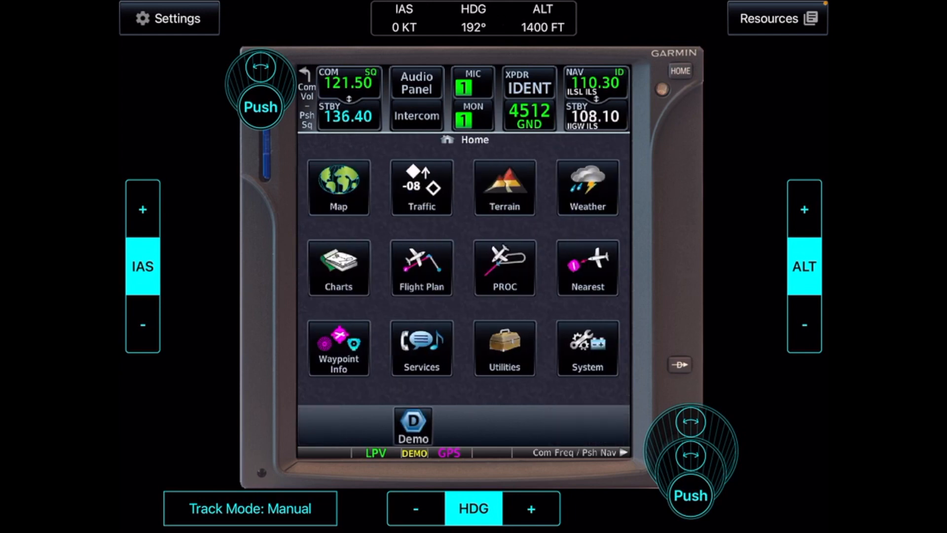